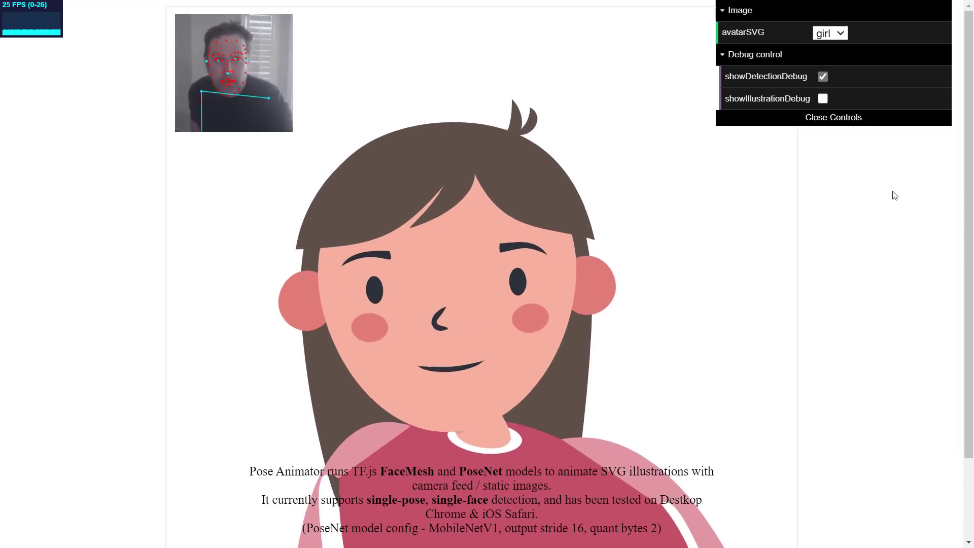
Open the Static image demo linked beside Demo 2 in the README.
click(822, 99)
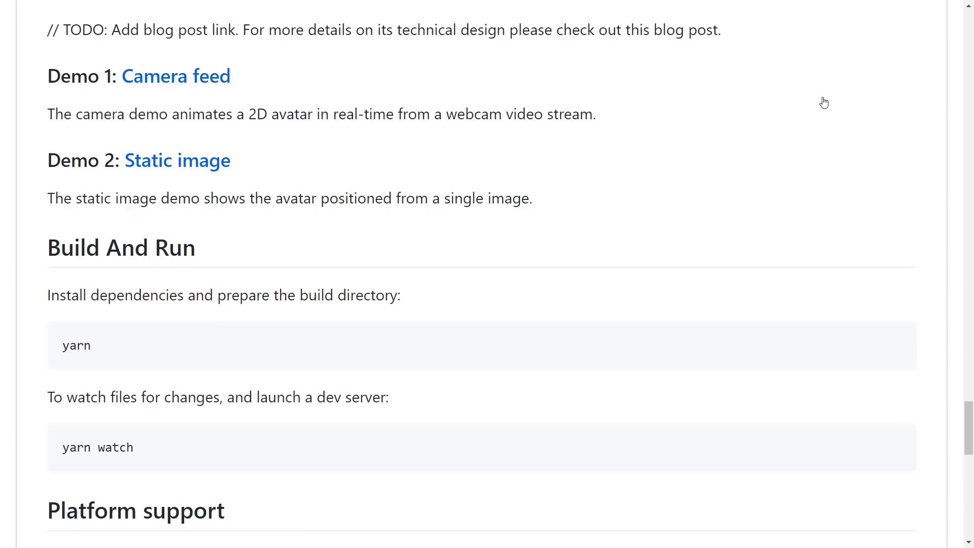
mouse_move(737, 100)
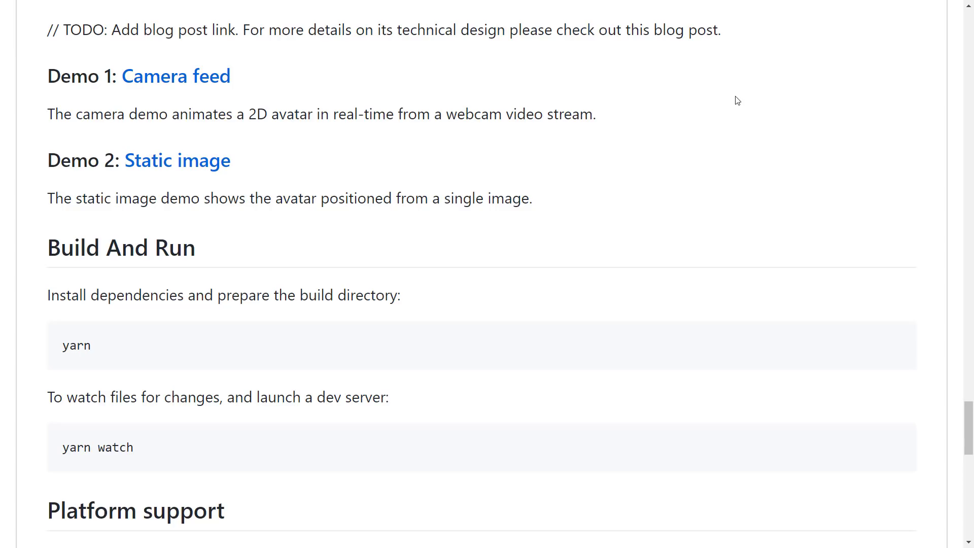
mouse_move(203, 162)
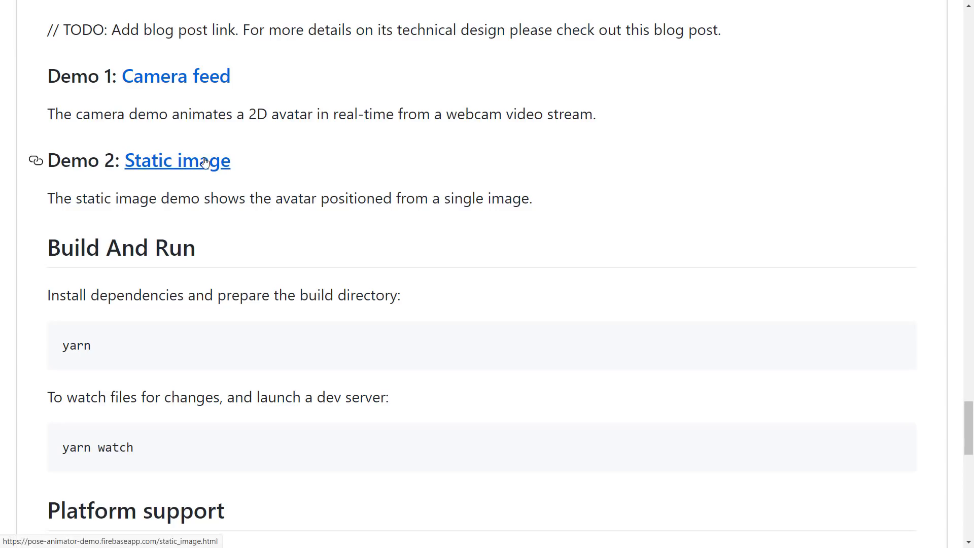
click(177, 161)
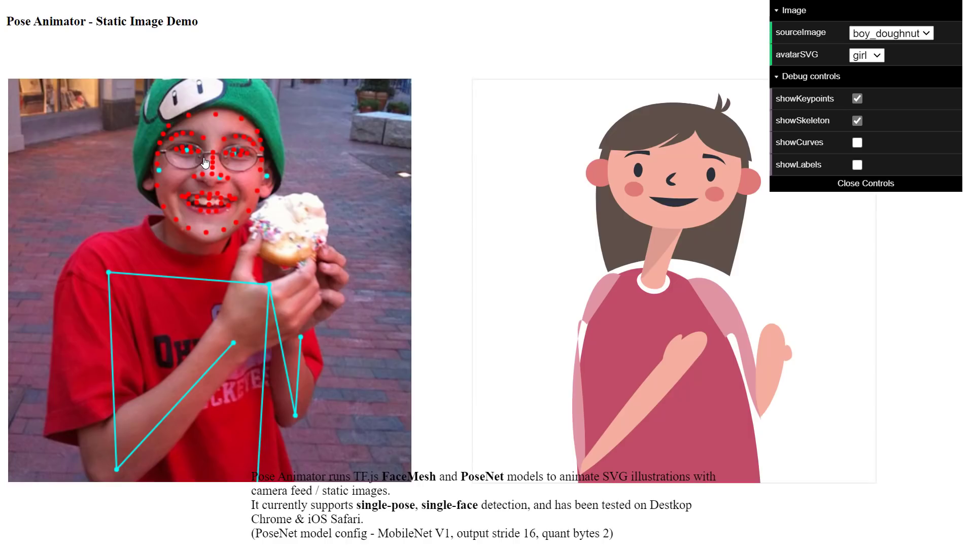
mouse_move(919, 155)
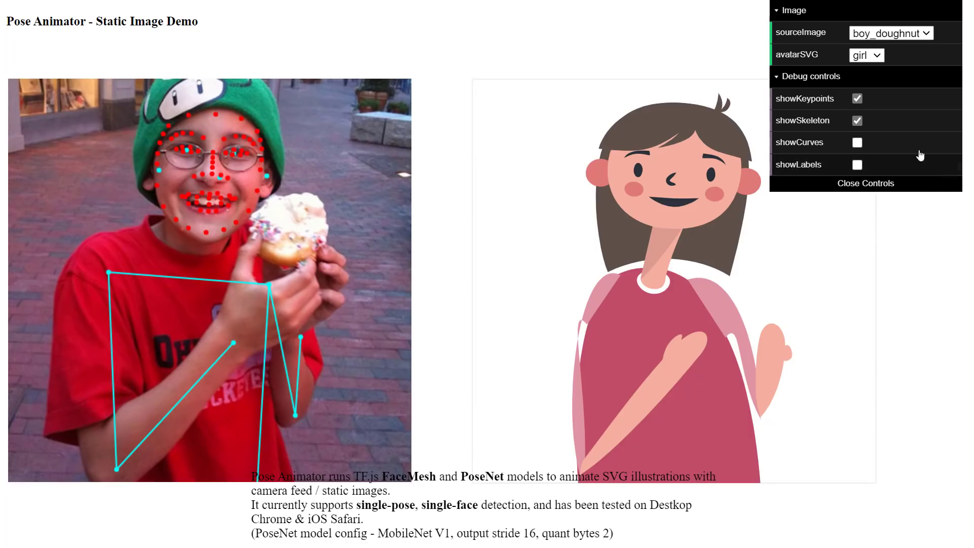
Swap the avatar to boy, then pose it from tie_with_beer and finally full_body.
click(866, 54)
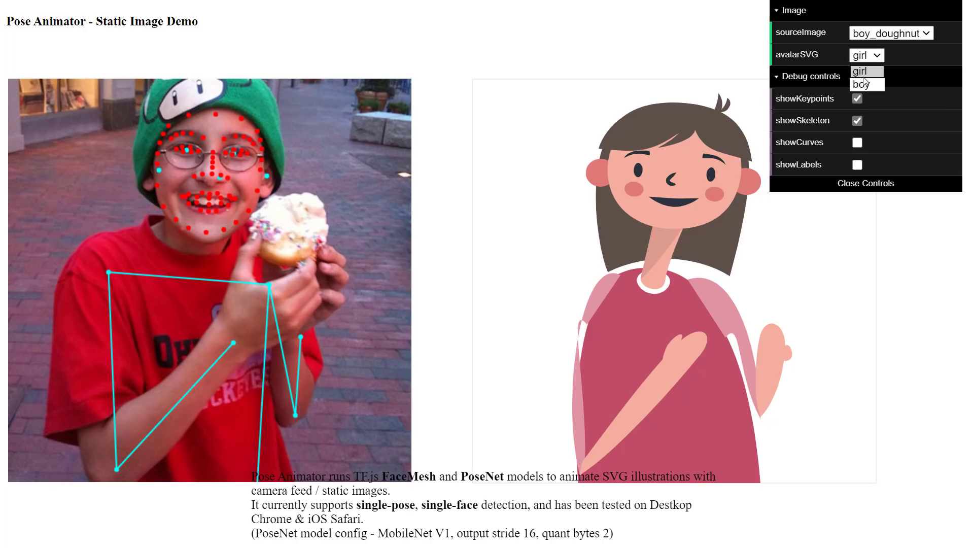
click(865, 84)
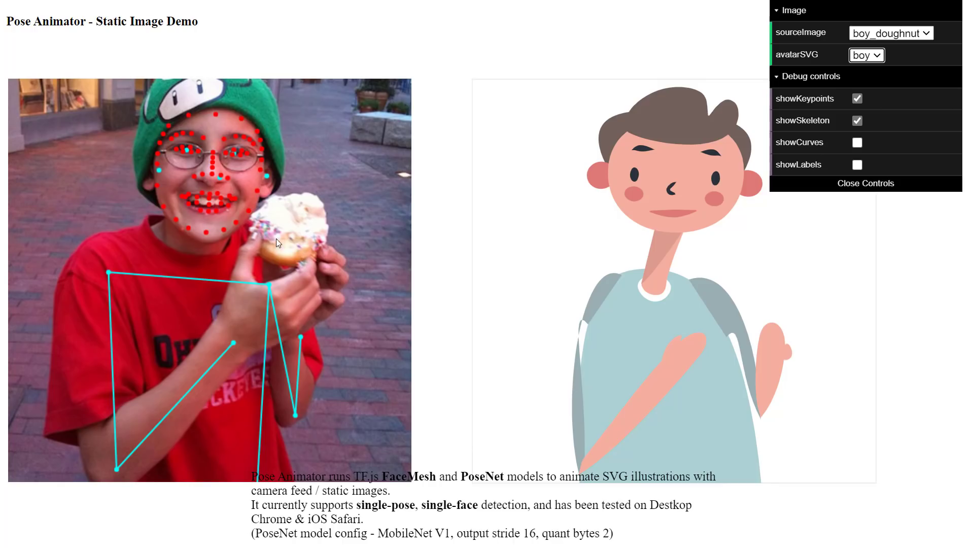
mouse_move(778, 294)
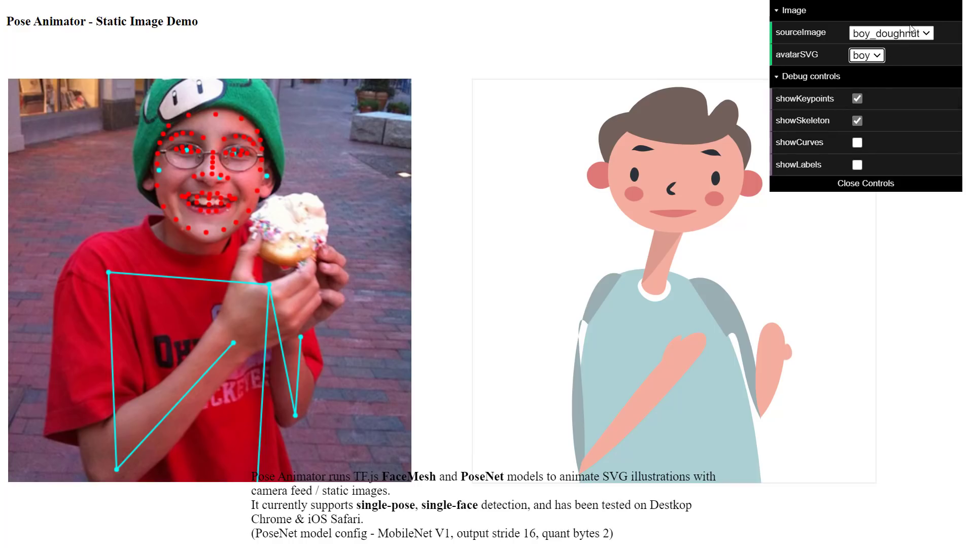
click(890, 32)
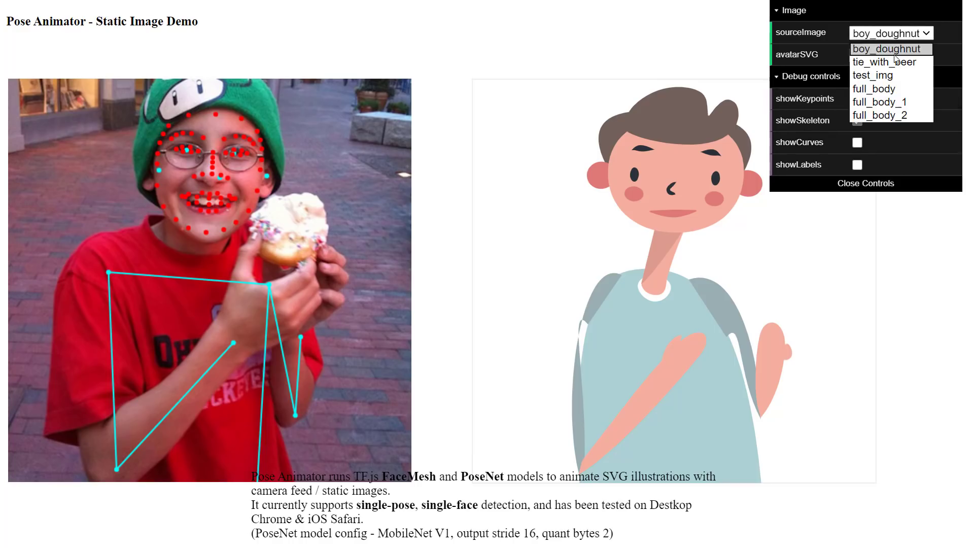
click(883, 62)
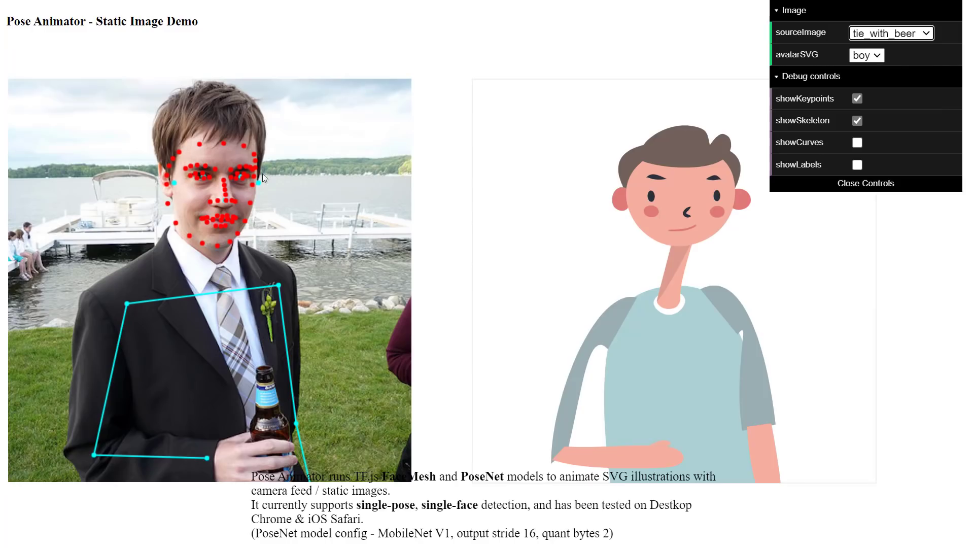
click(892, 33)
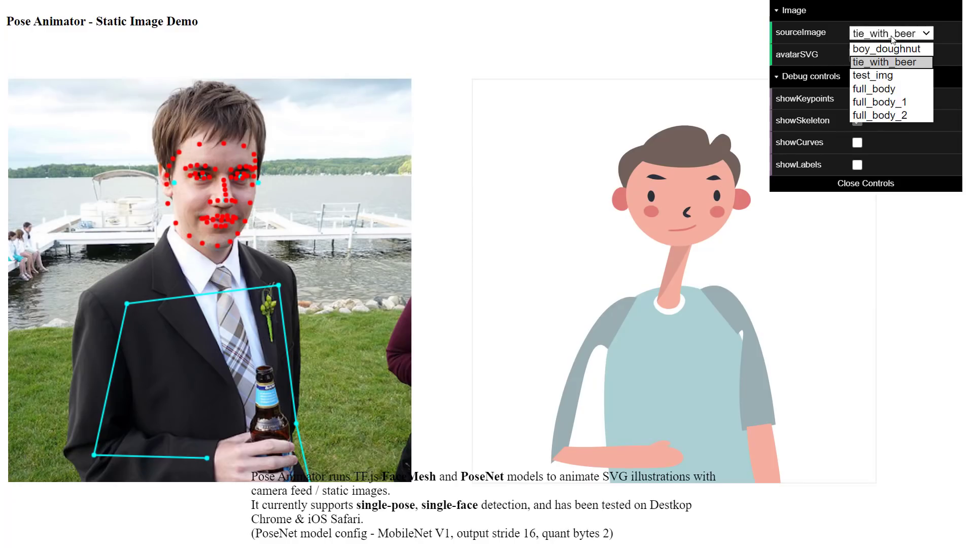
click(873, 88)
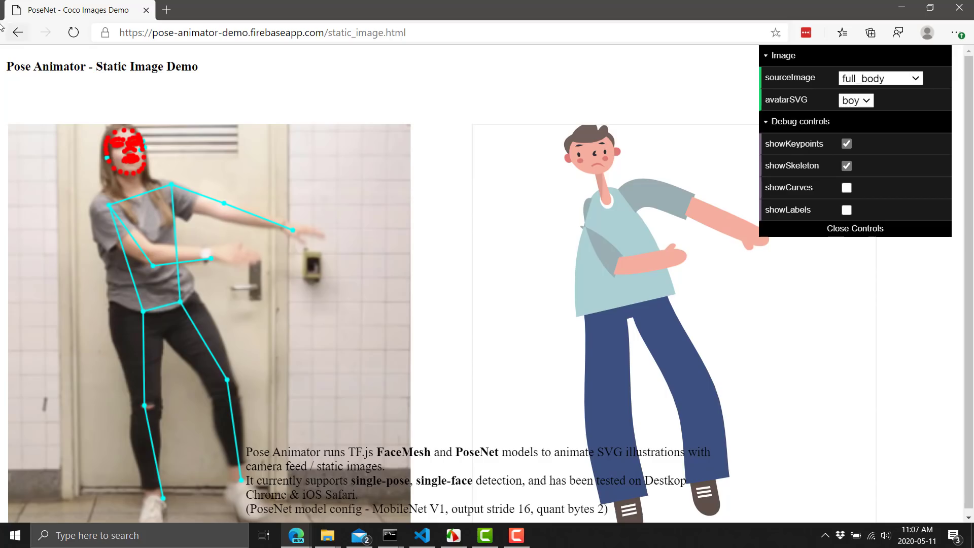
Return to the pose-animator repo, show its HTTPS clone URL, and search for cmd.
click(20, 31)
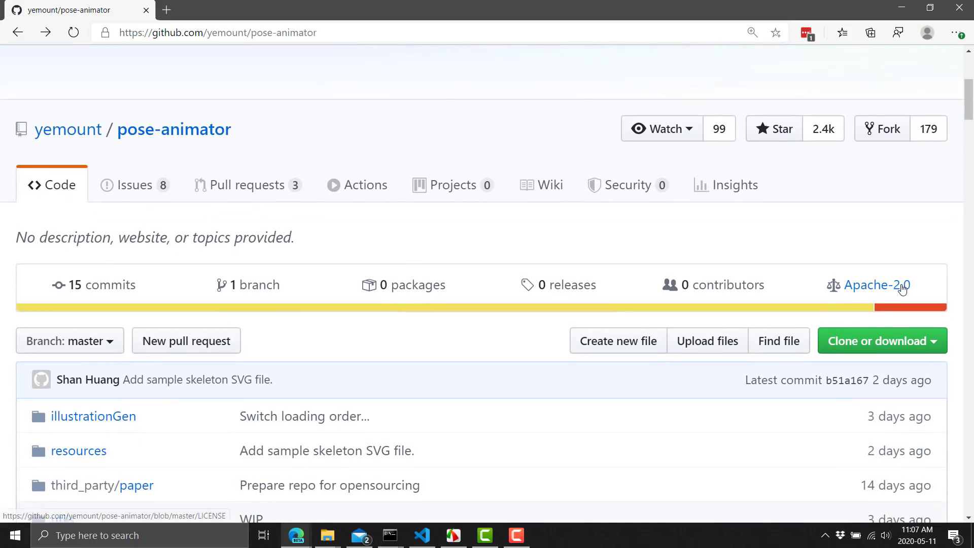
click(880, 341)
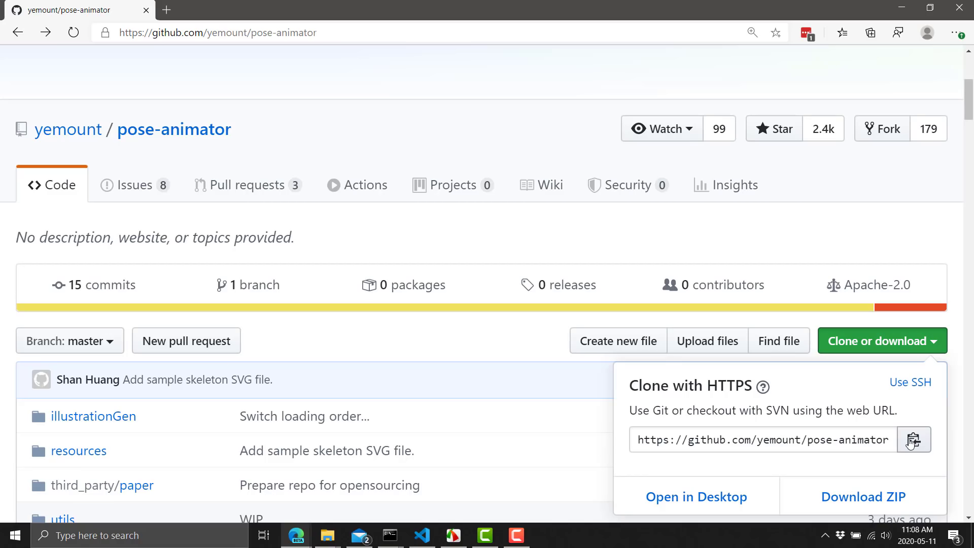
text(cmd)
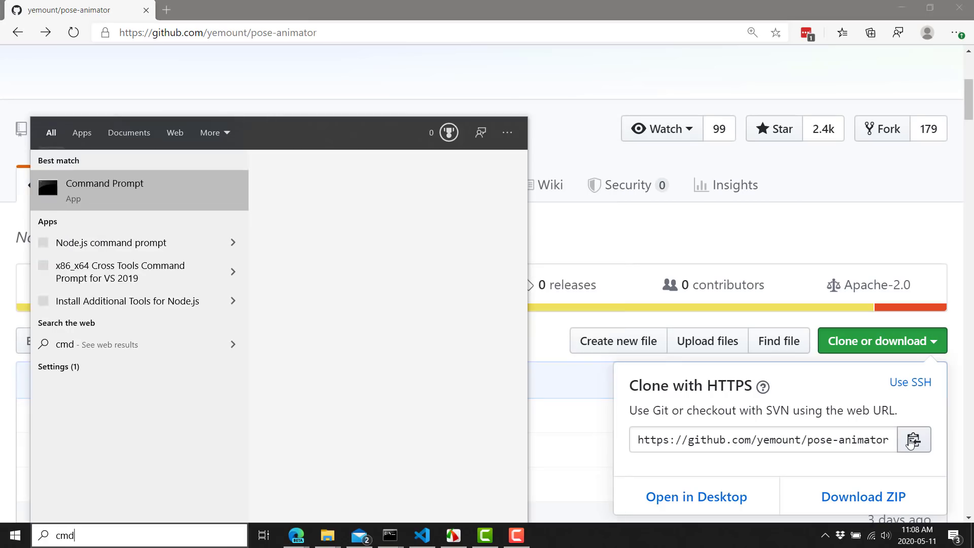
Launch Command Prompt, create folder y2, and git clone the pose-animator repository.
click(105, 184)
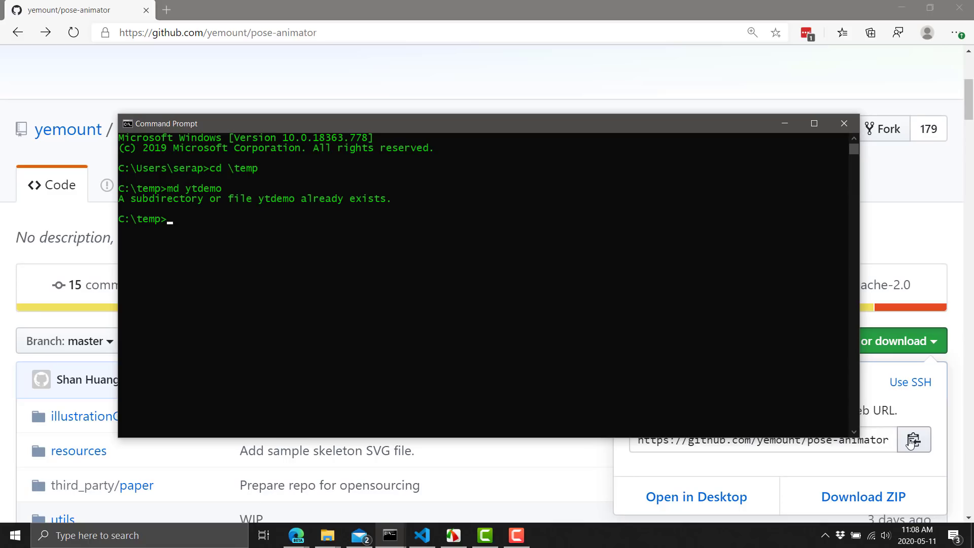
text(md y2)
text(cd y2)
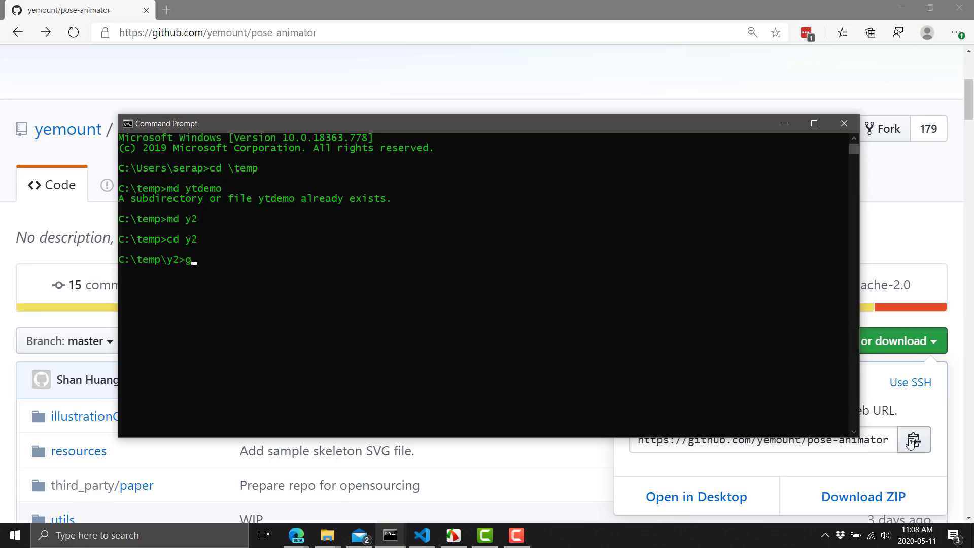
text(it clone https://github.com/yemount/pose-animator.git)
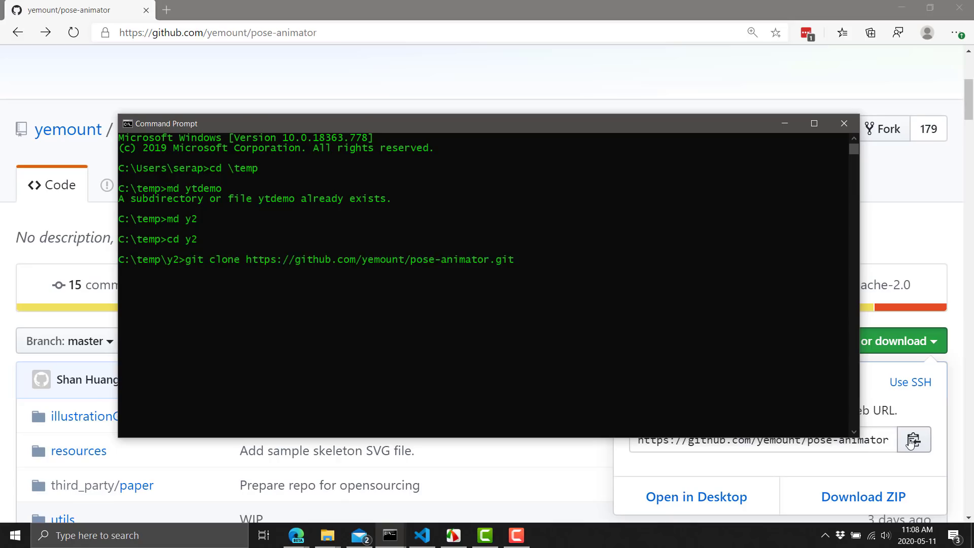
key(Enter)
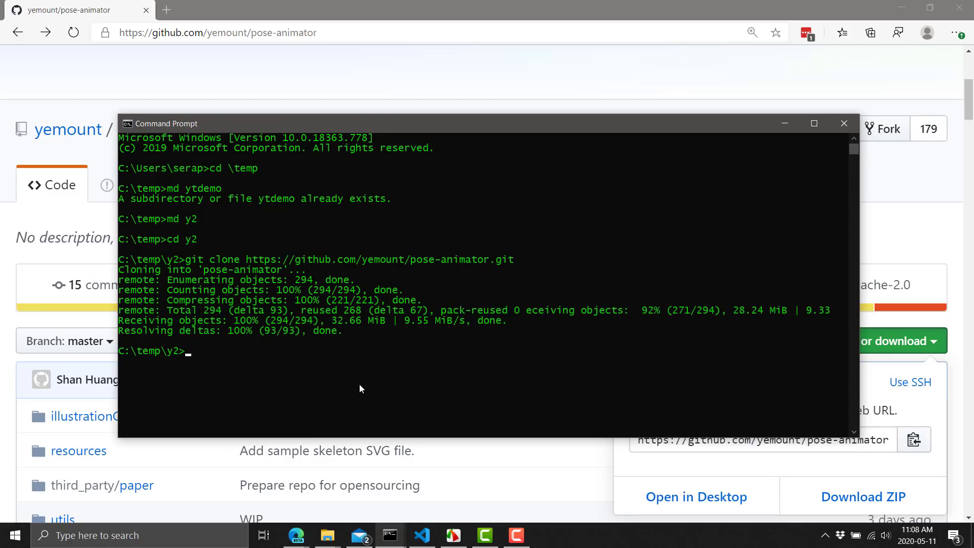
Discard the yarn command and open the y2 folder in File Explorer via explorer.
text(yarn)
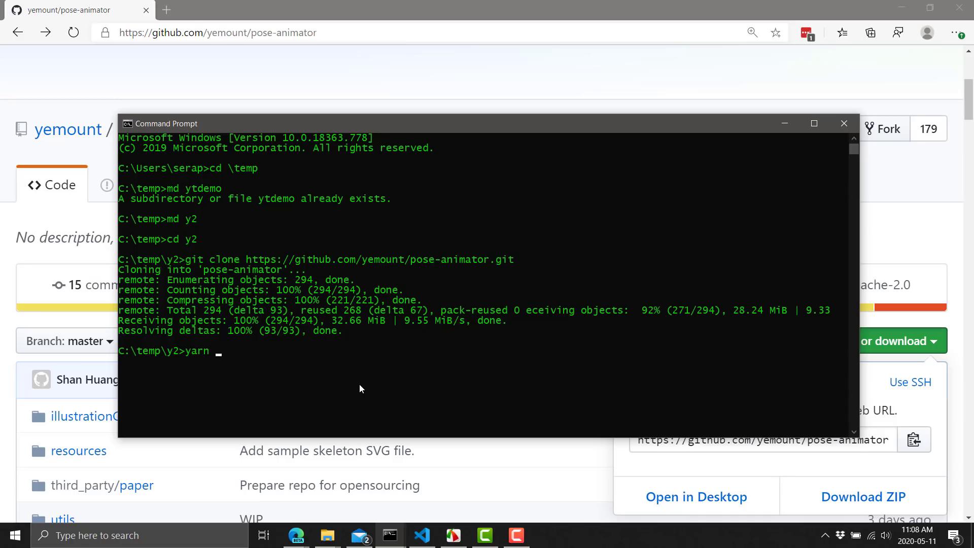
key(Backspace)
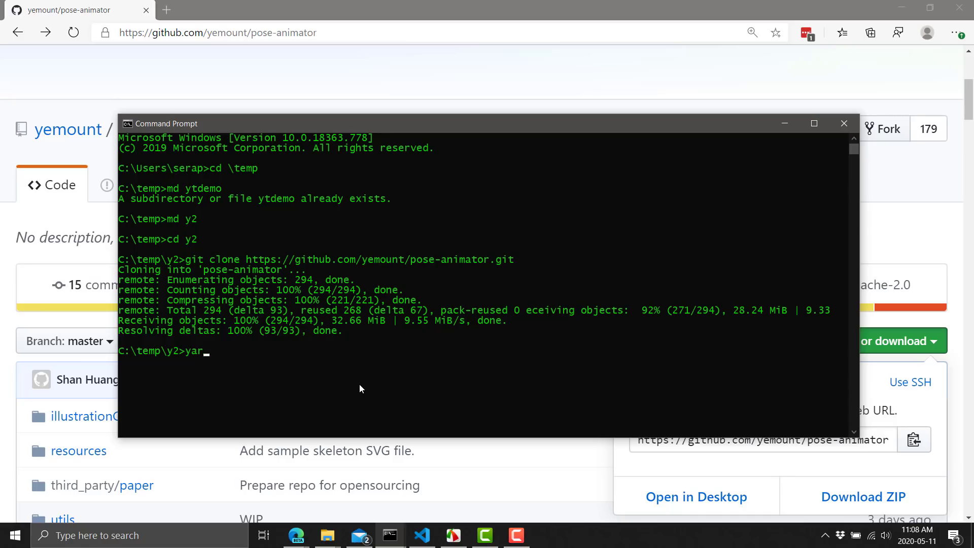
text(explorer)
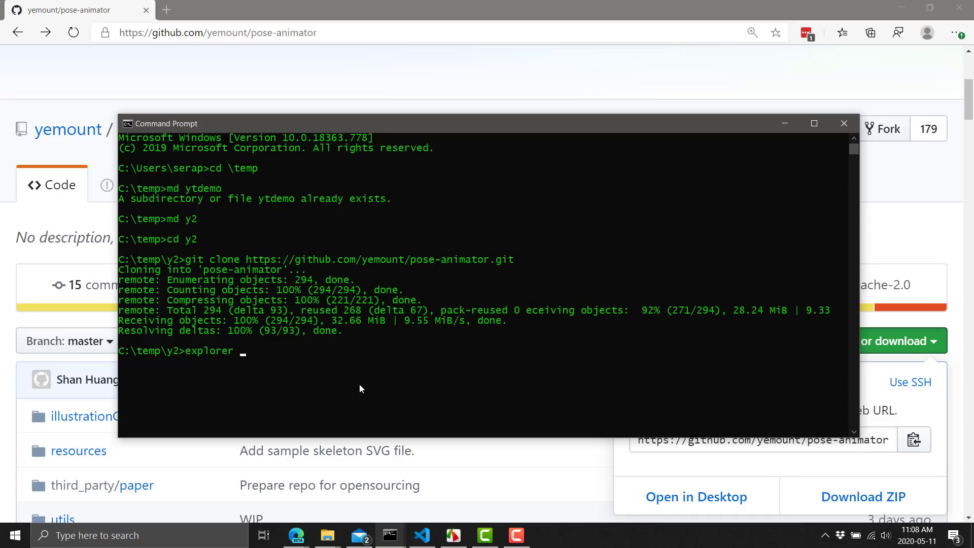
key(Enter)
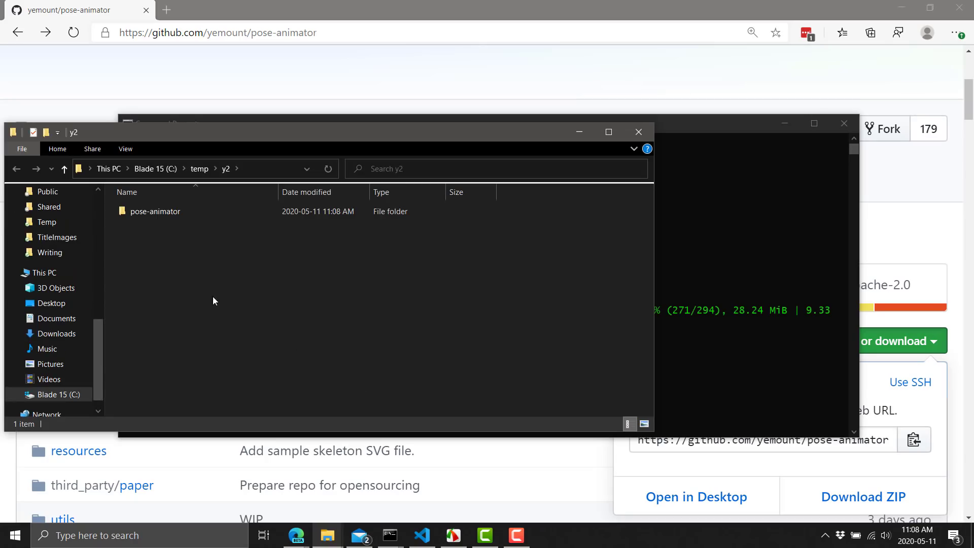
Enter the pose-animator folder and open package.json with Visual Studio Code.
double_click(155, 212)
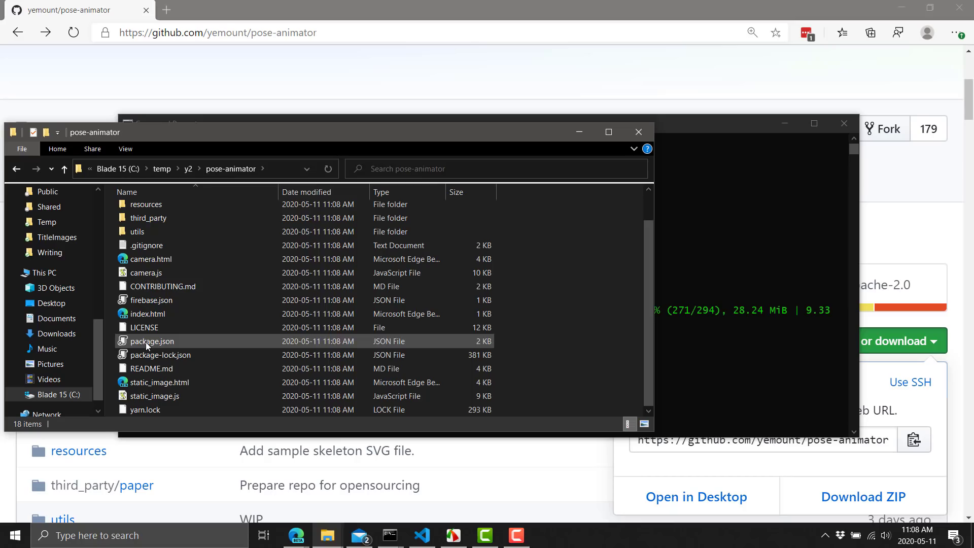
right_click(152, 342)
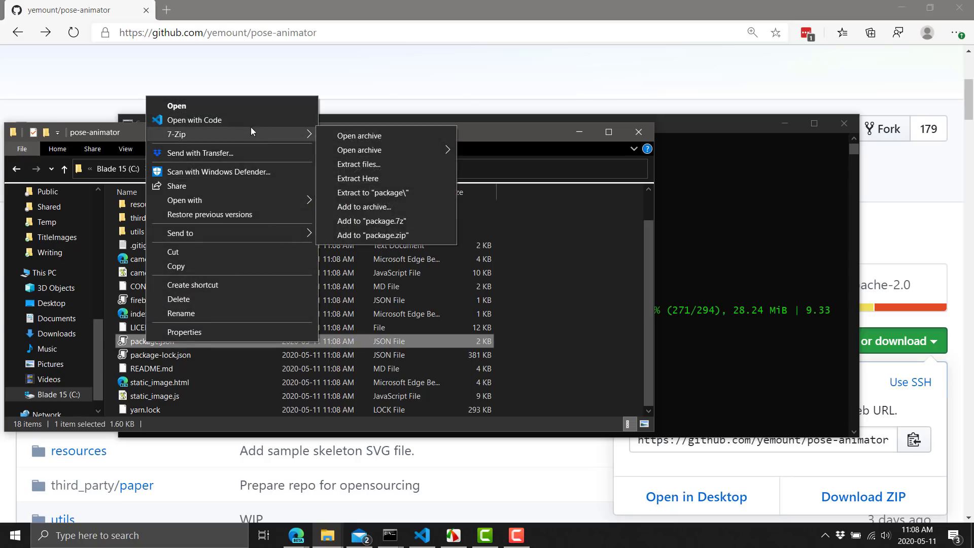
click(194, 120)
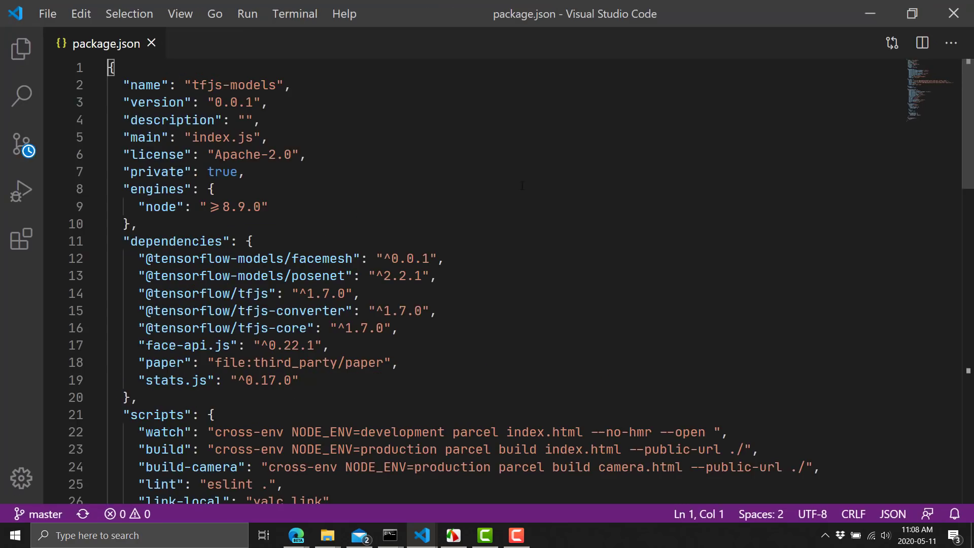
Edit package.json: paper version "^0.12.1" and watch script gains --no-source-maps.
scroll(down, 3)
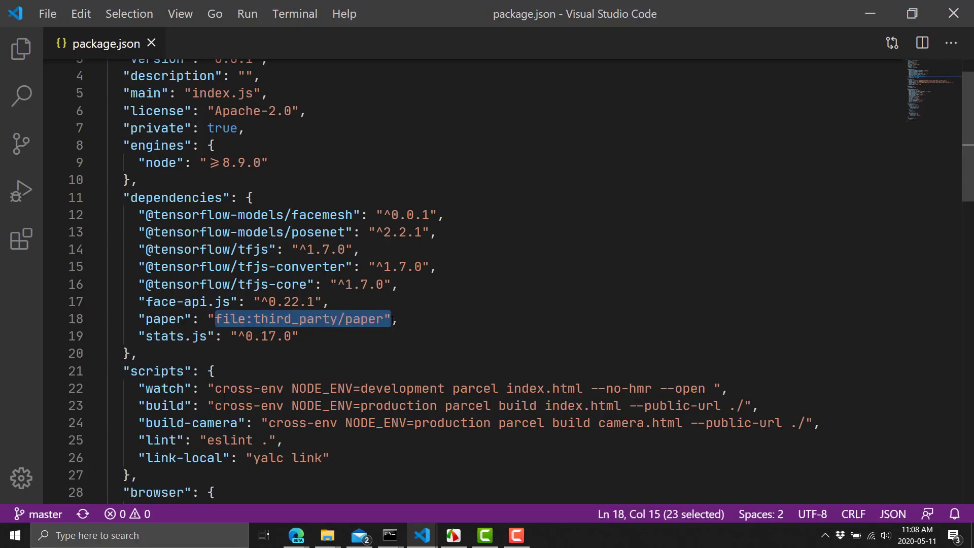
text(^0.12.1;,)
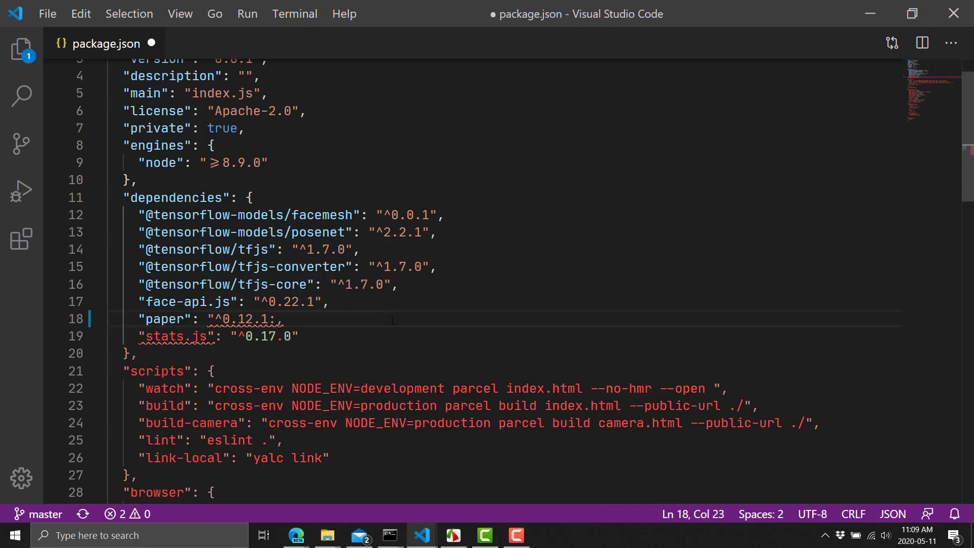
key(Backspace)
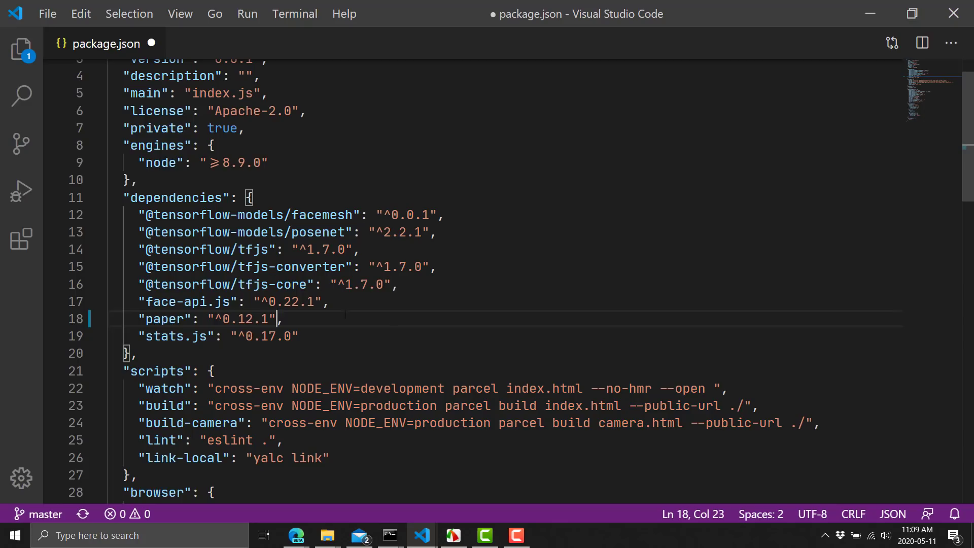
text(--no)
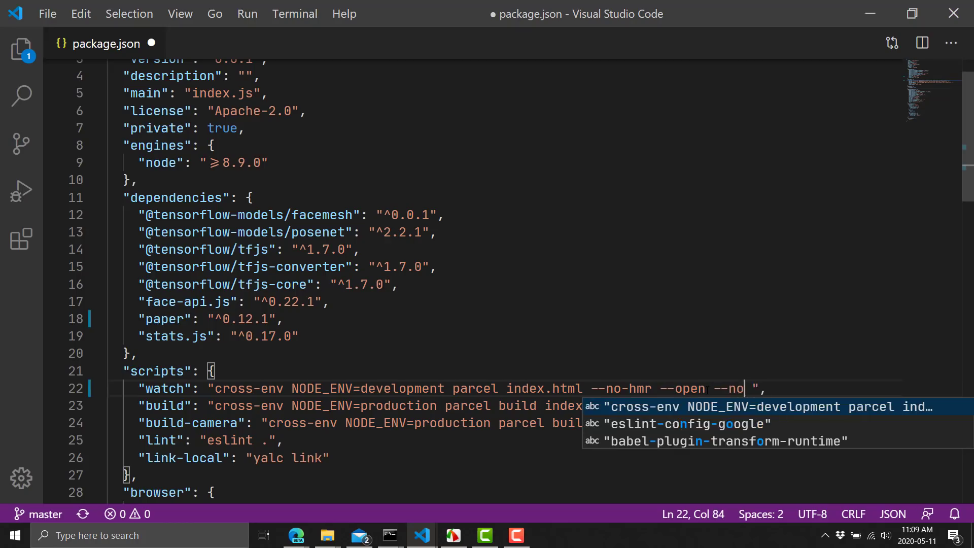
text(-source-maps)
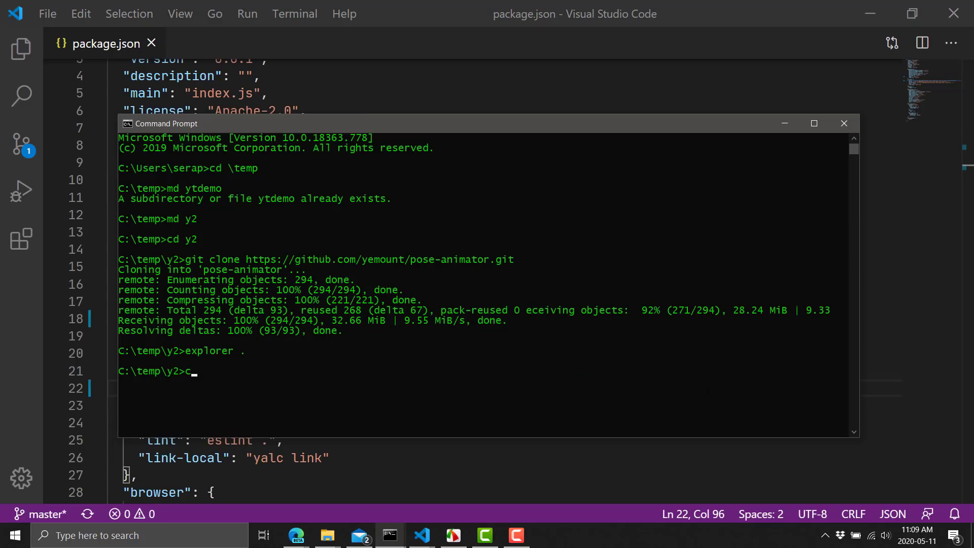
Run cd pose-animator, install packages with yarn, then start yarn watch.
text(d)
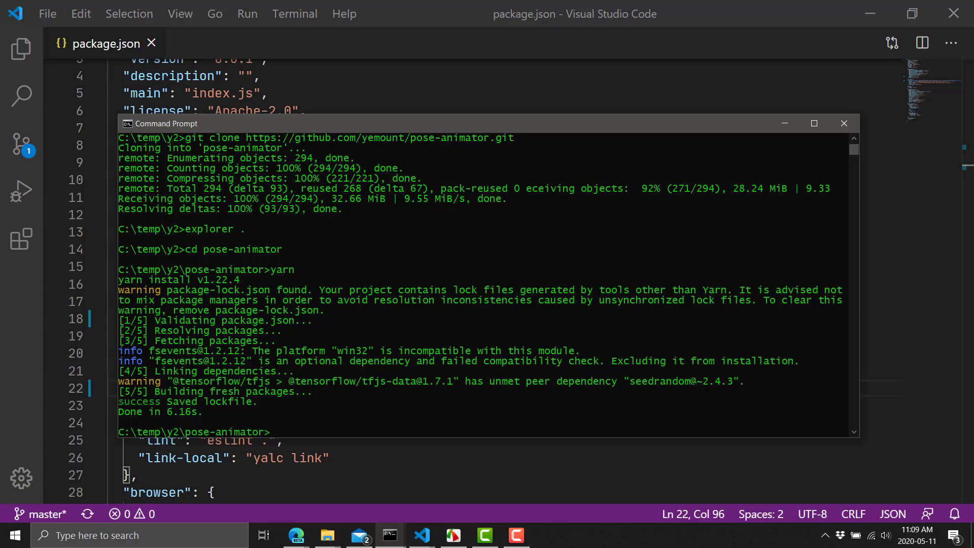
text(yarn watch)
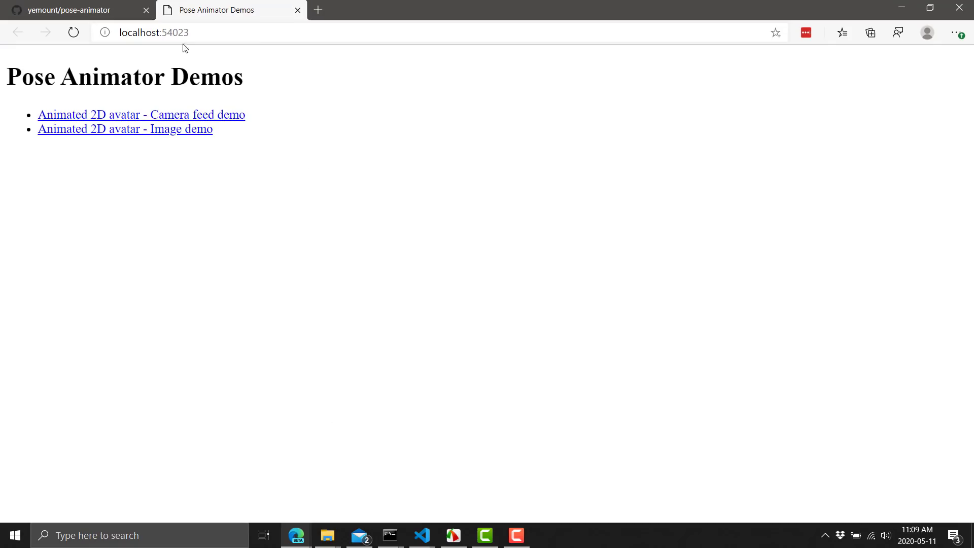
mouse_move(295, 92)
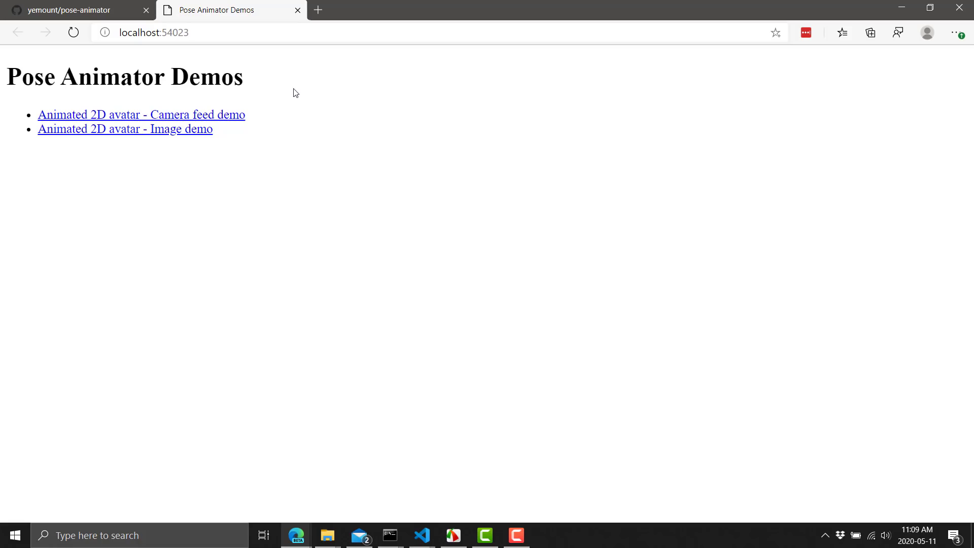
mouse_move(218, 118)
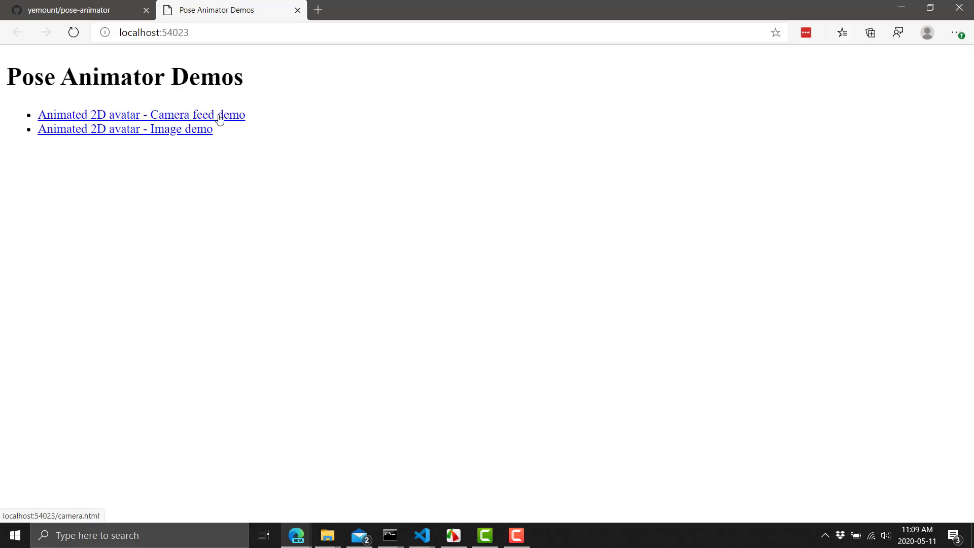
Open the camera feed demo and cycle the avatar through boy, girl and abstract.
click(142, 115)
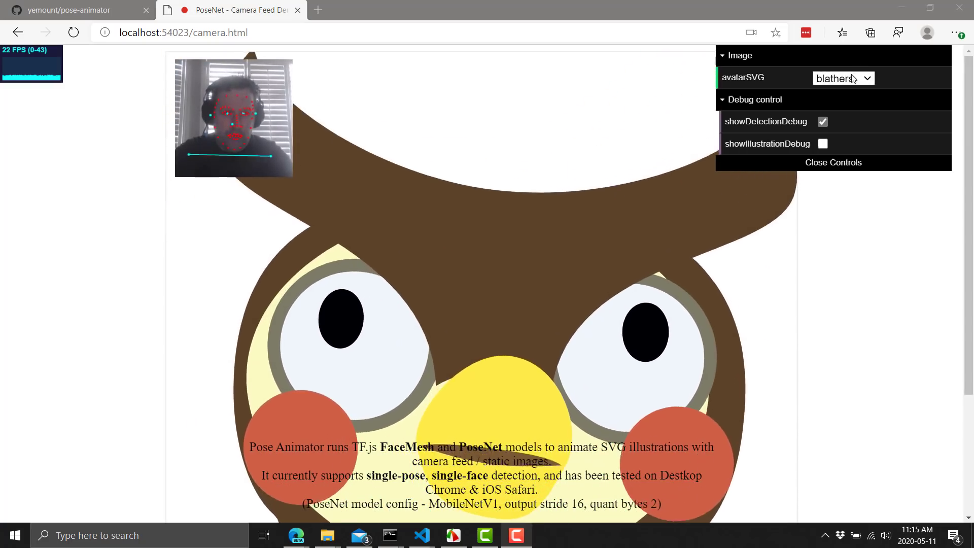
click(843, 78)
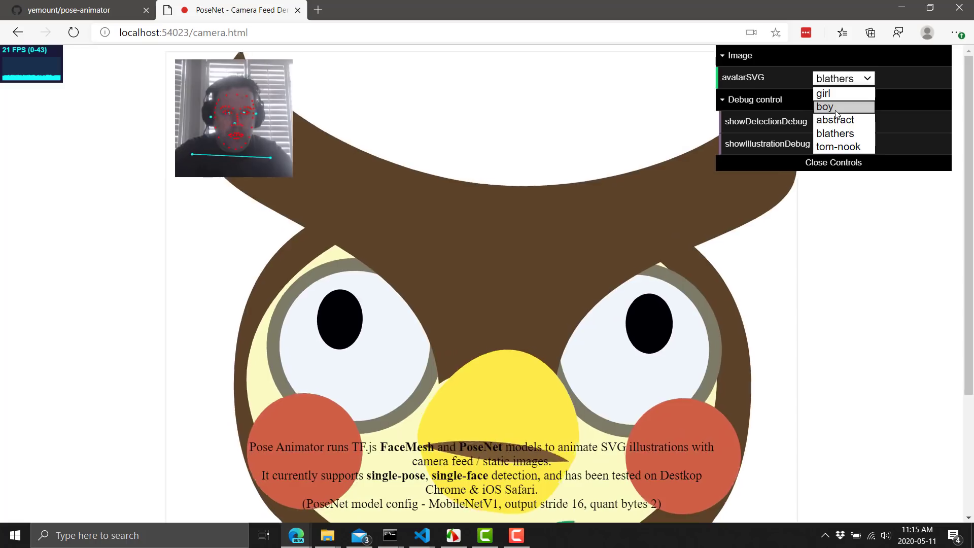
click(824, 107)
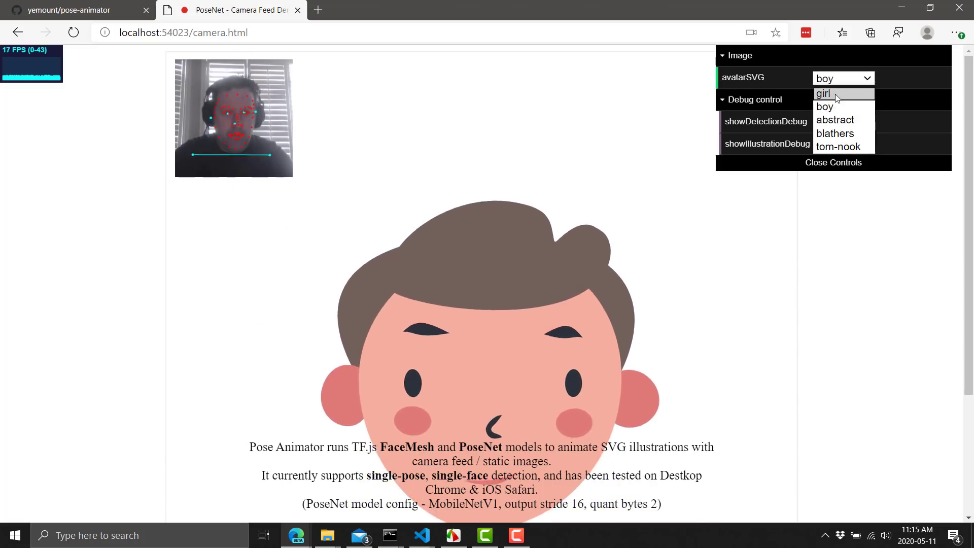
click(830, 93)
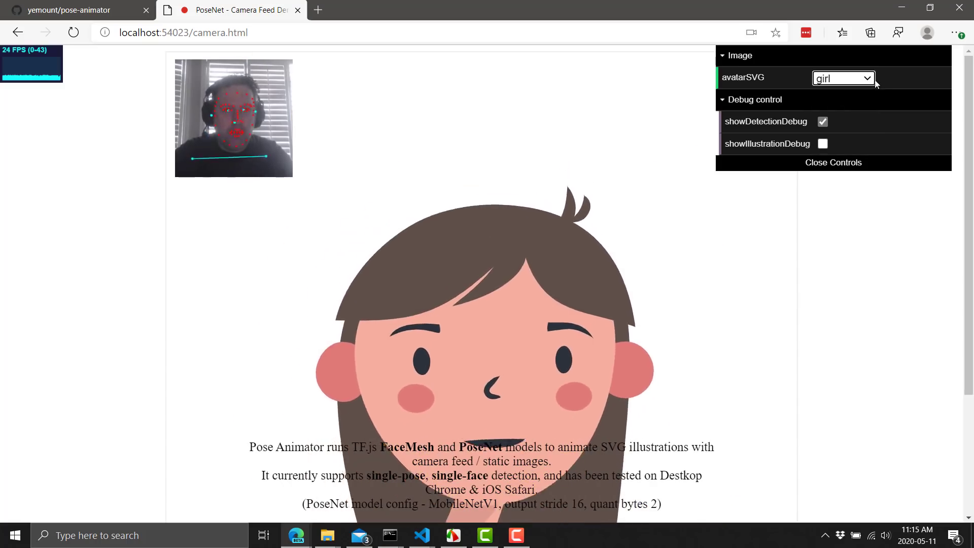
click(843, 78)
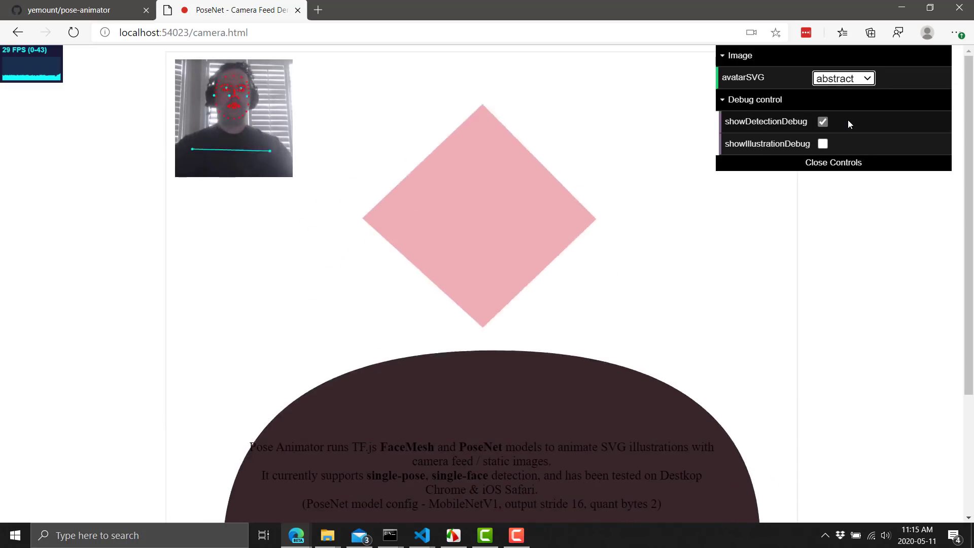
Switch to blathers then tom-nook, enable showIllustrationDebug, and return to the demos list.
click(864, 78)
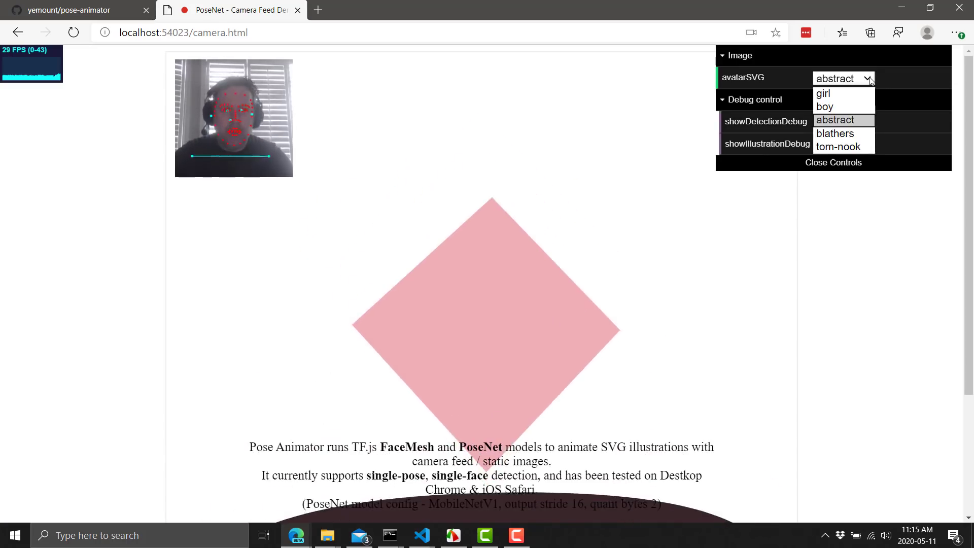
click(835, 133)
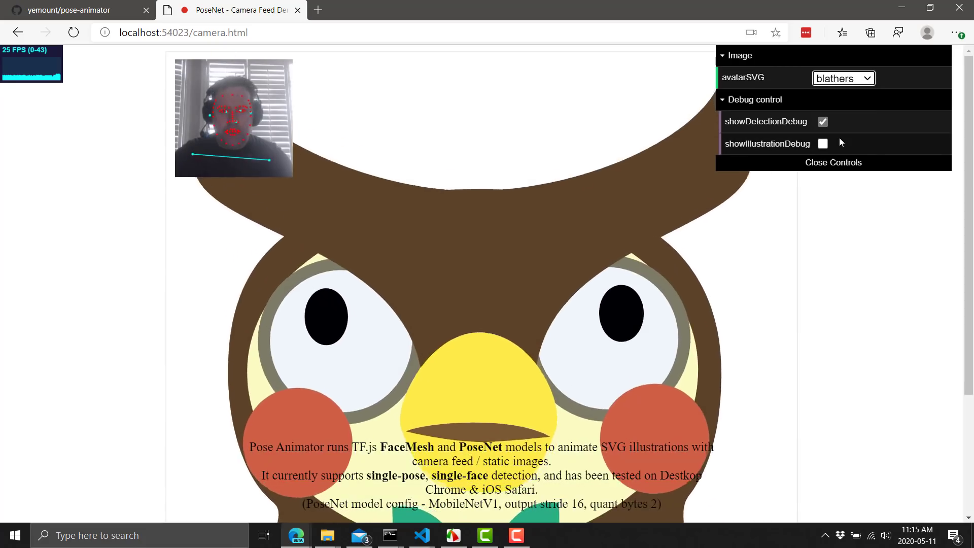
click(844, 78)
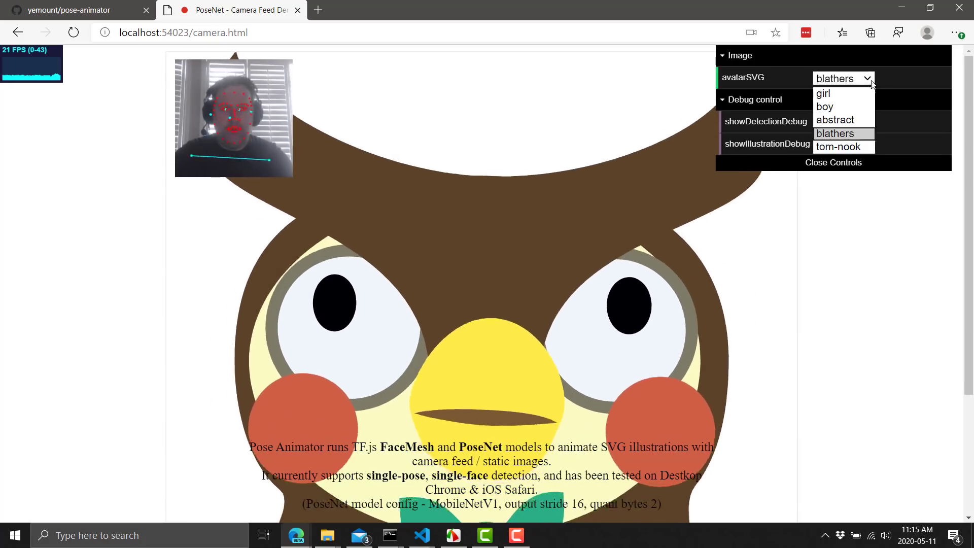
click(842, 146)
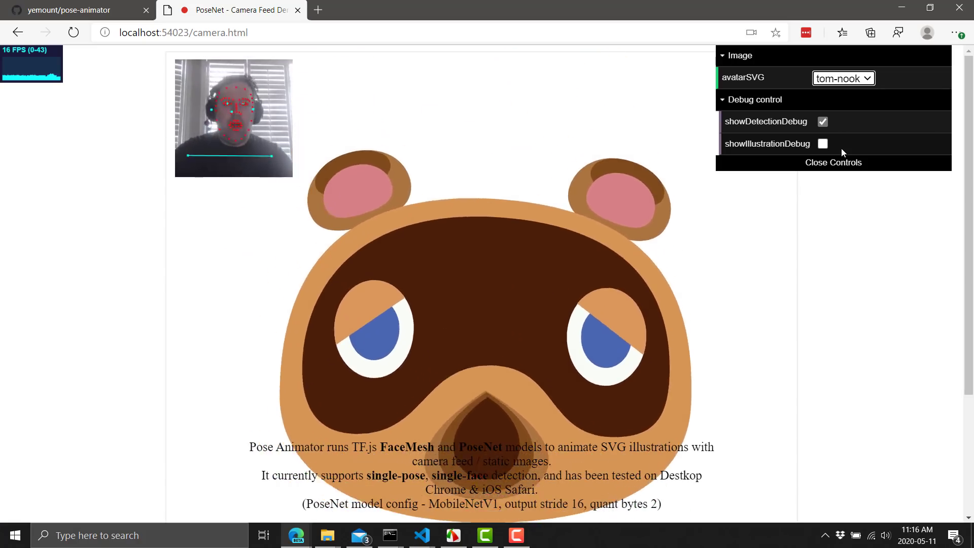
click(822, 144)
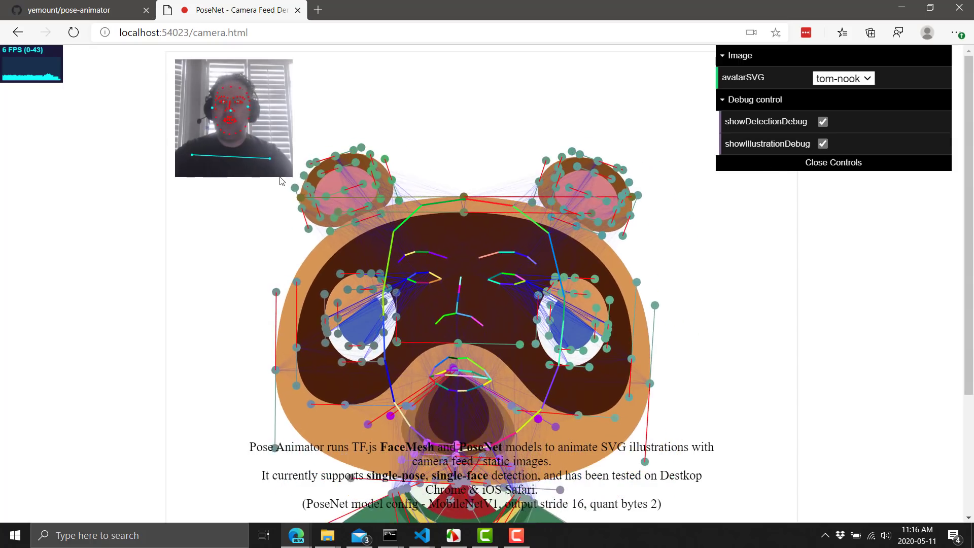
click(17, 32)
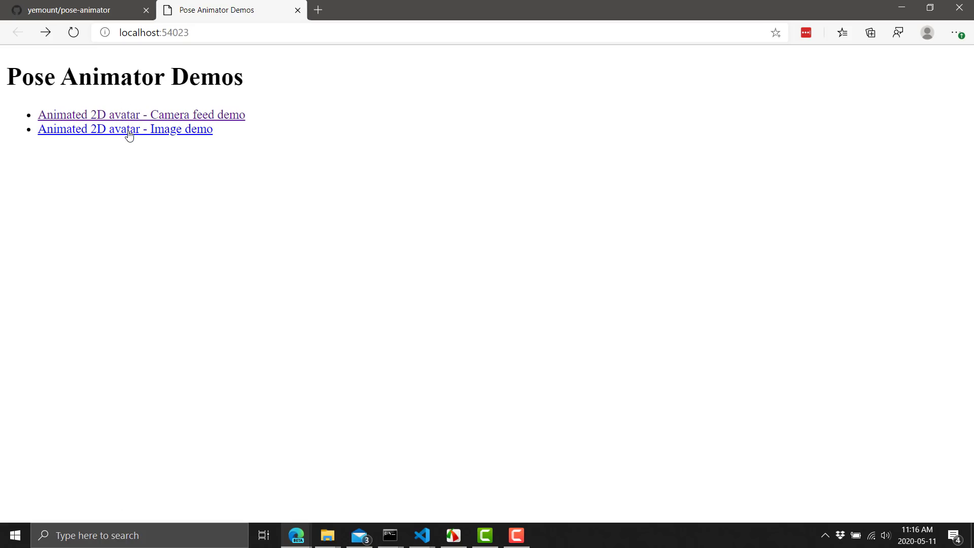
Open the image demo, set avatarSVG to tom-nook then blathers, and tick showLabels.
click(125, 129)
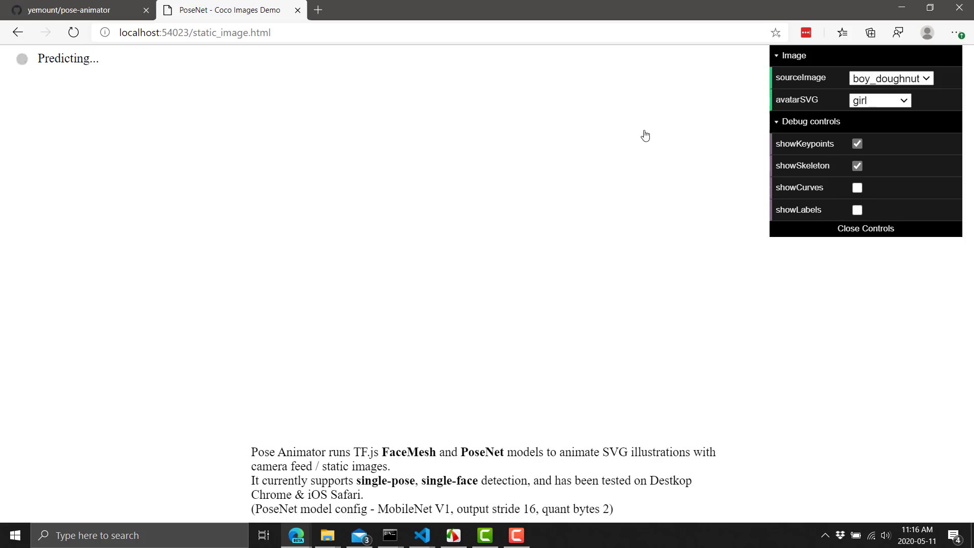
click(879, 100)
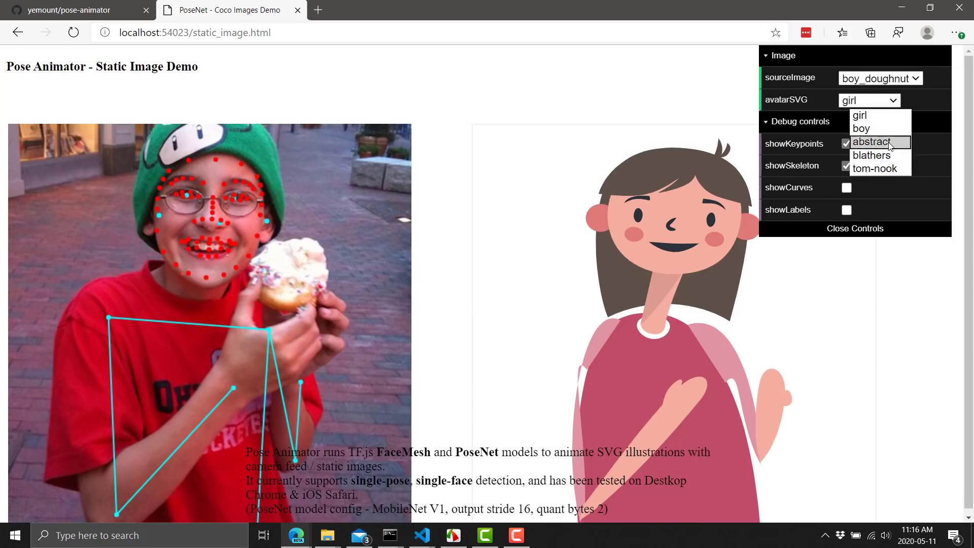
click(875, 169)
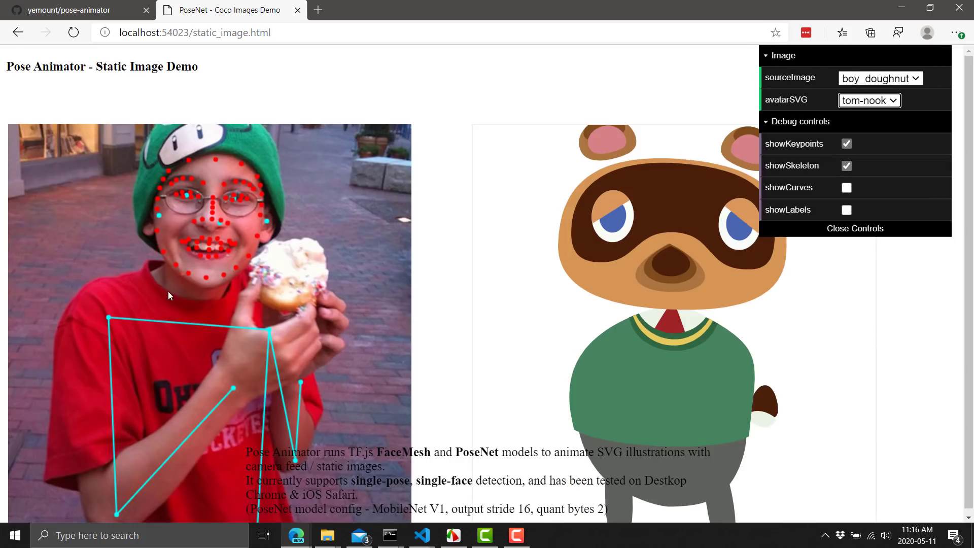
click(869, 99)
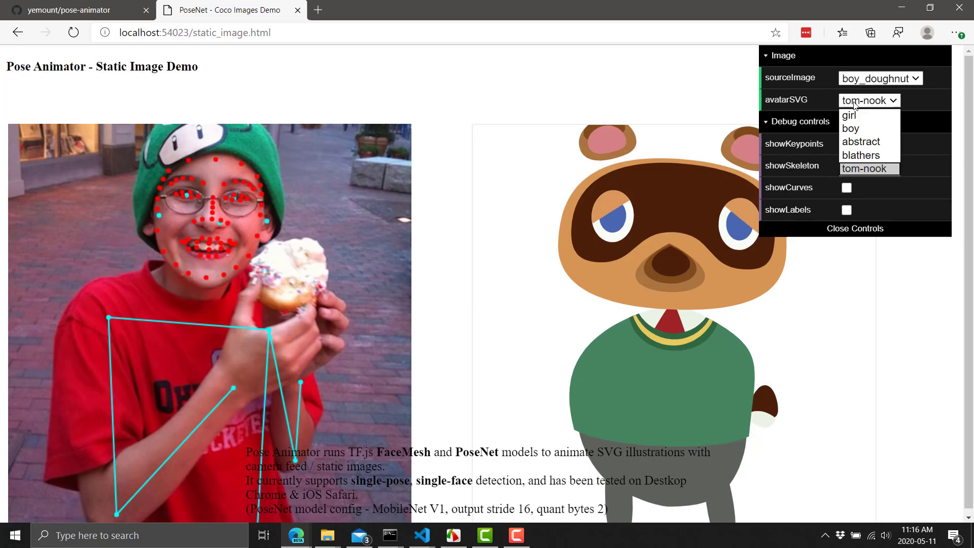
click(860, 155)
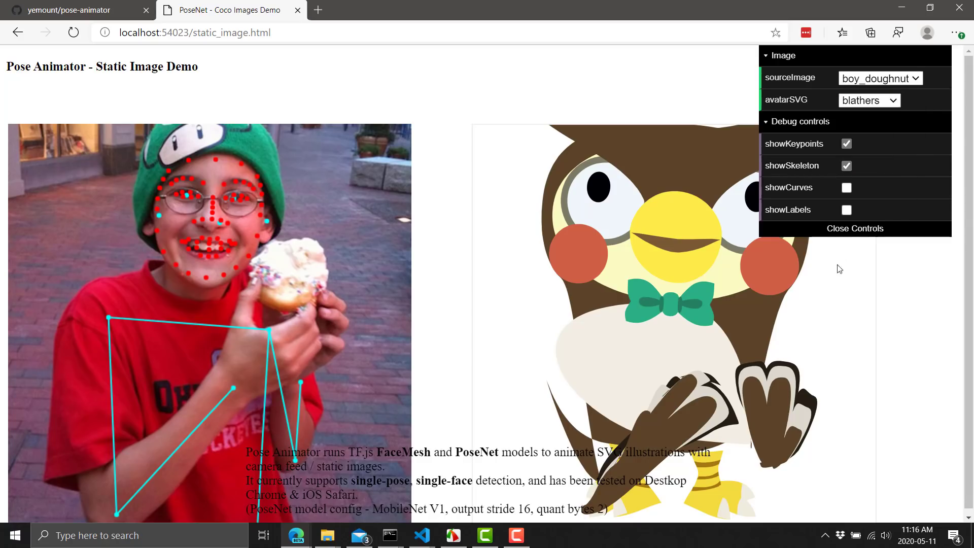
click(846, 210)
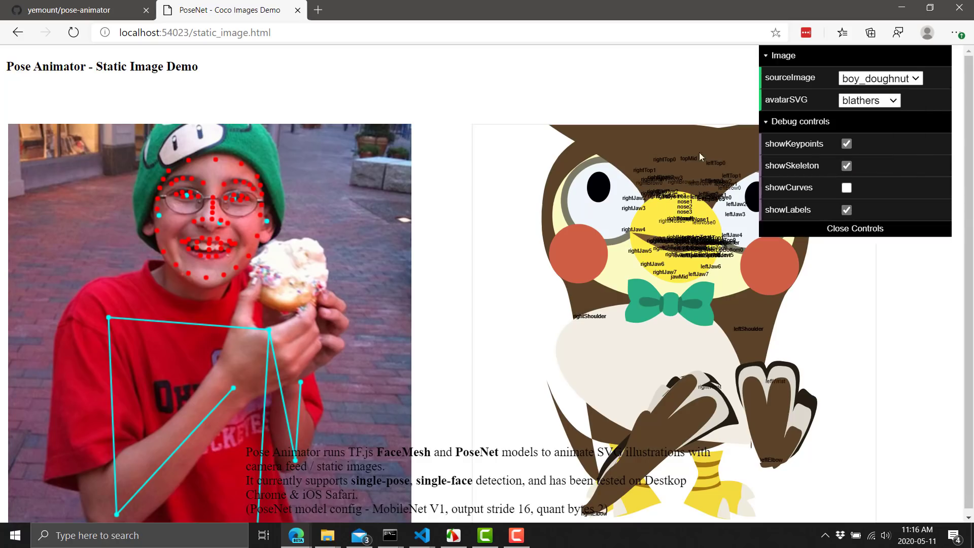
mouse_move(535, 292)
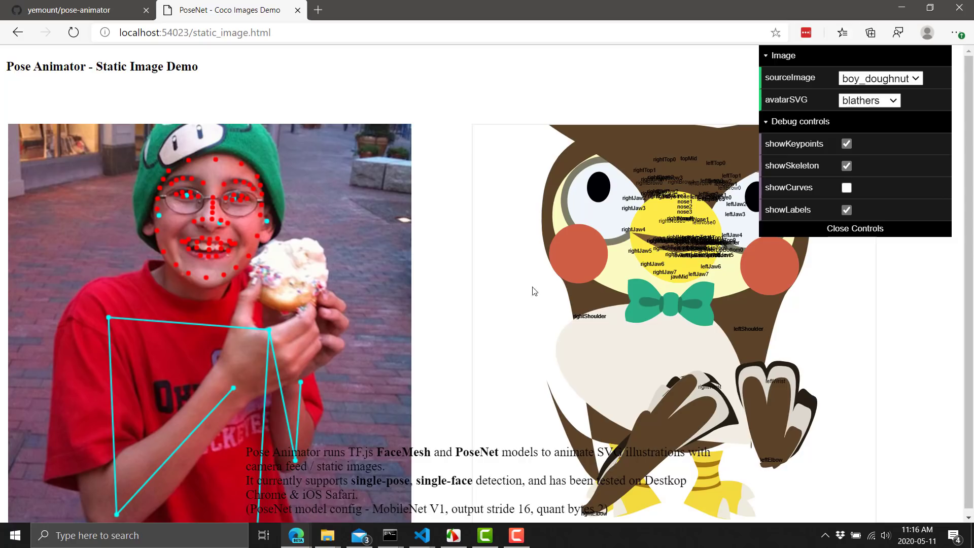
mouse_move(526, 316)
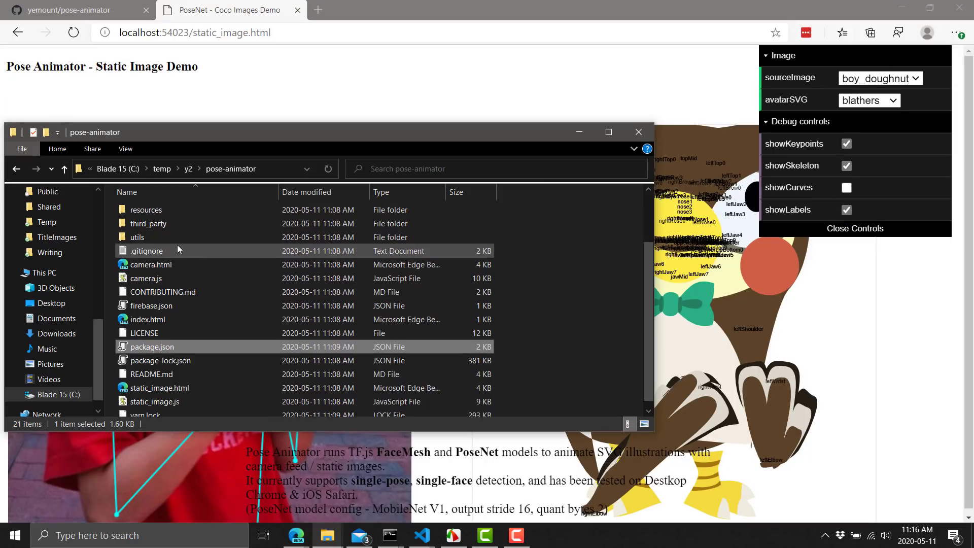
Browse the resources\images sample thumbnails, then right-click static_image.js in the pose-animator root.
double_click(146, 209)
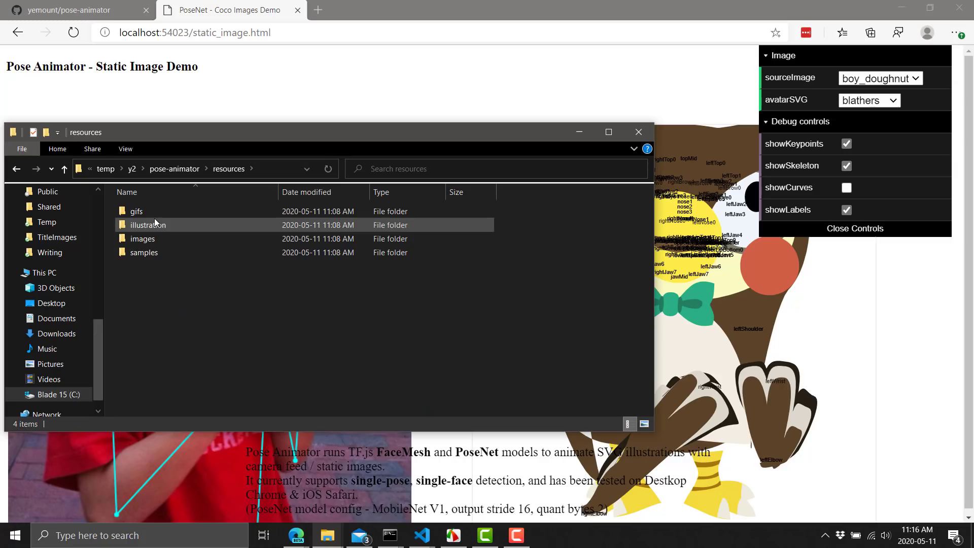
double_click(148, 225)
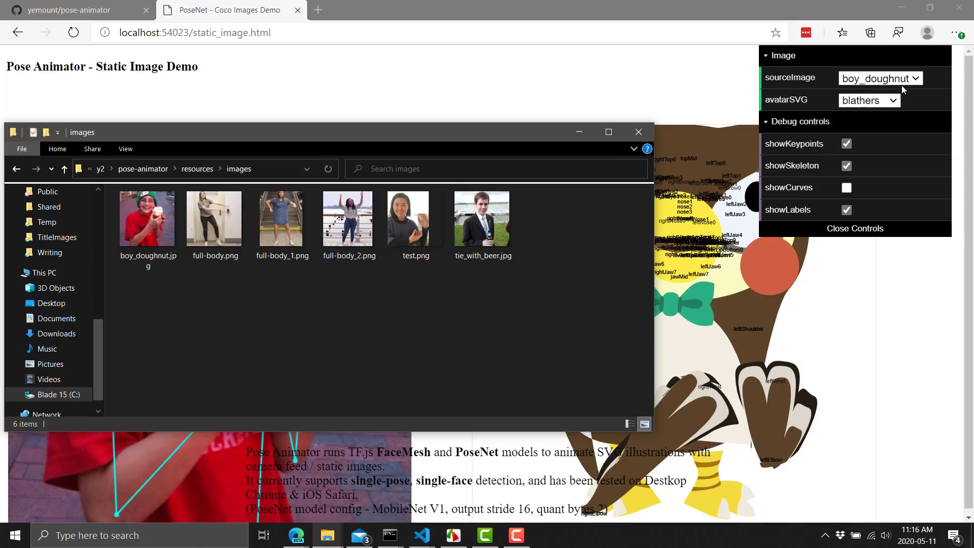
mouse_move(899, 90)
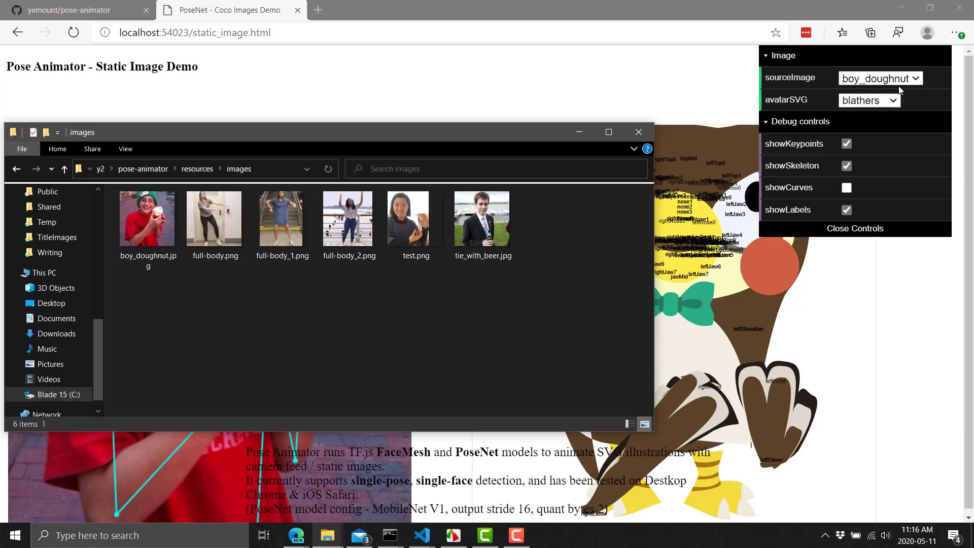
click(281, 218)
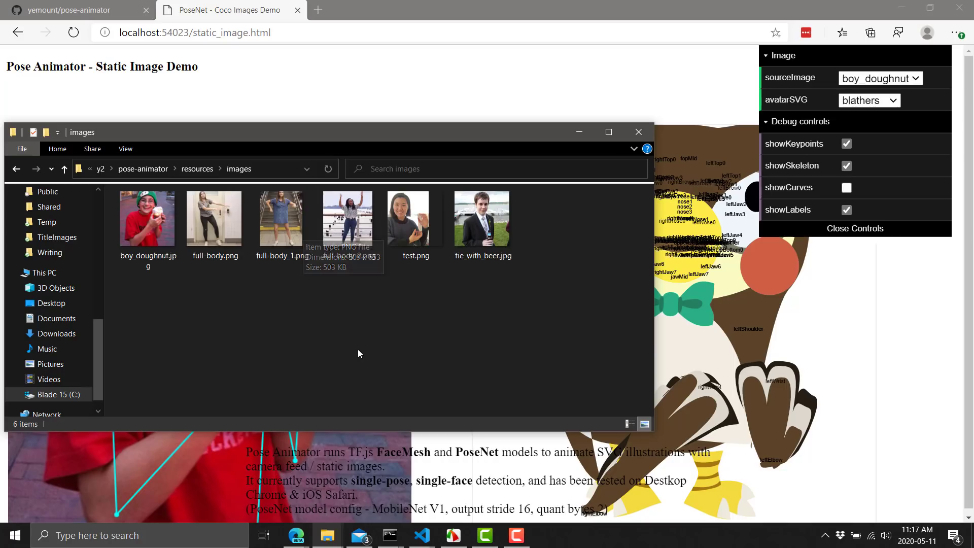
mouse_move(359, 354)
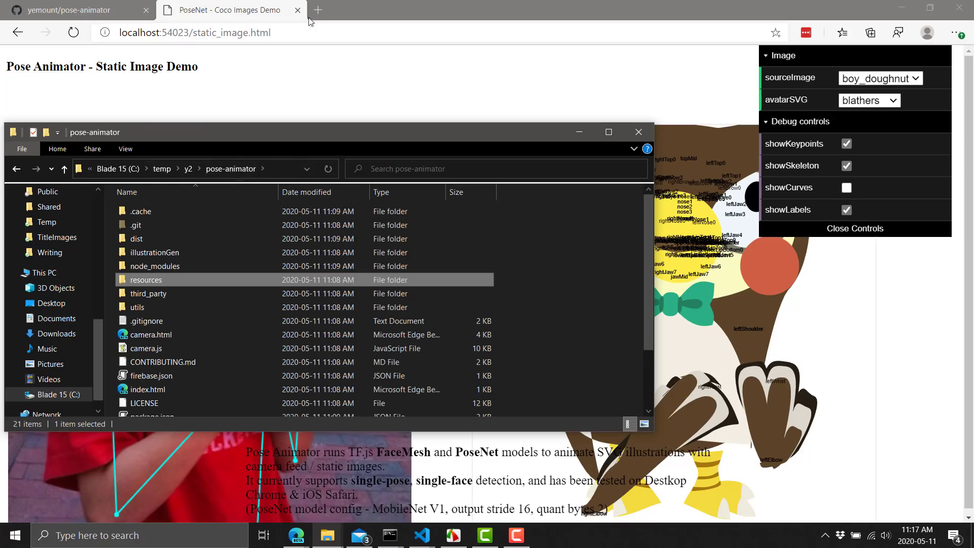
scroll(down, 3)
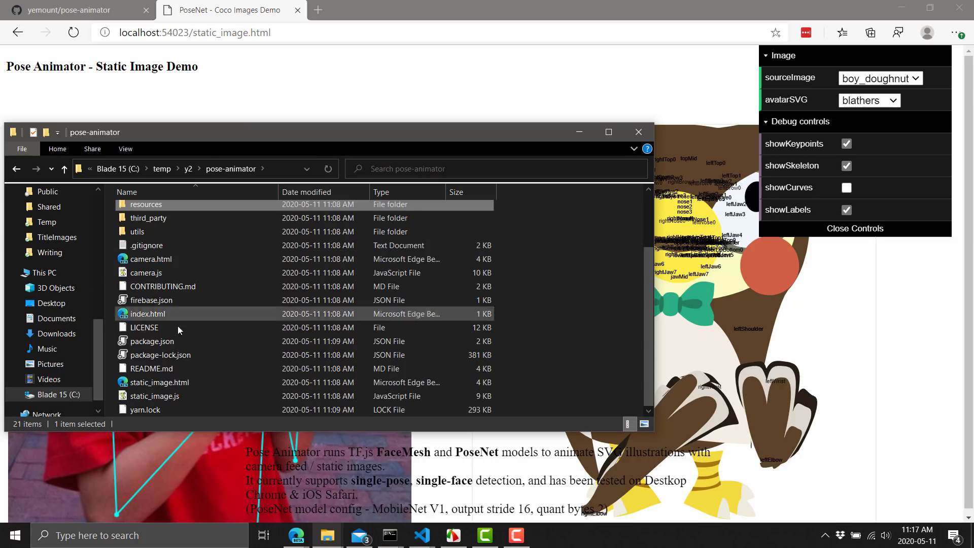
right_click(154, 396)
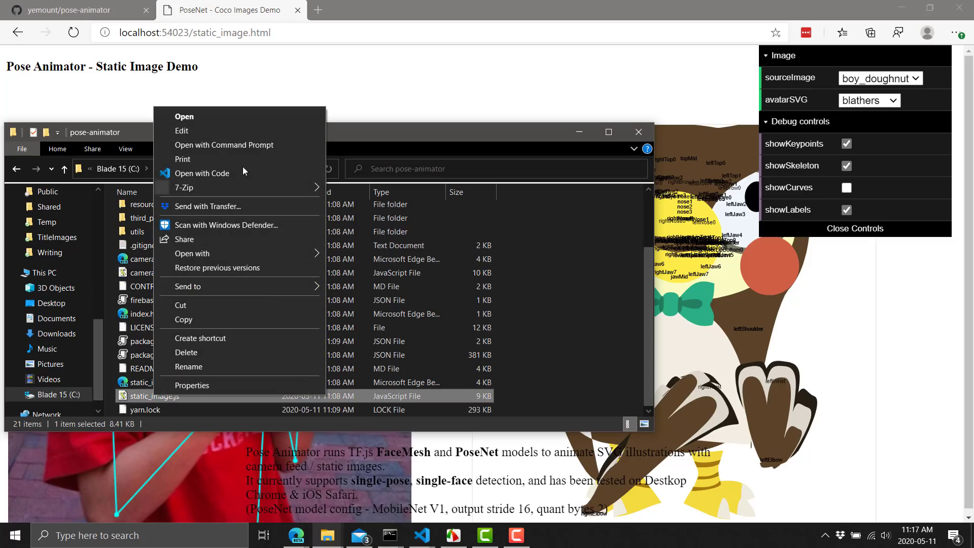
Open static_image.js in VS Code, scroll to its full_body_1/full_body_2 lists, then return to the browser.
click(202, 174)
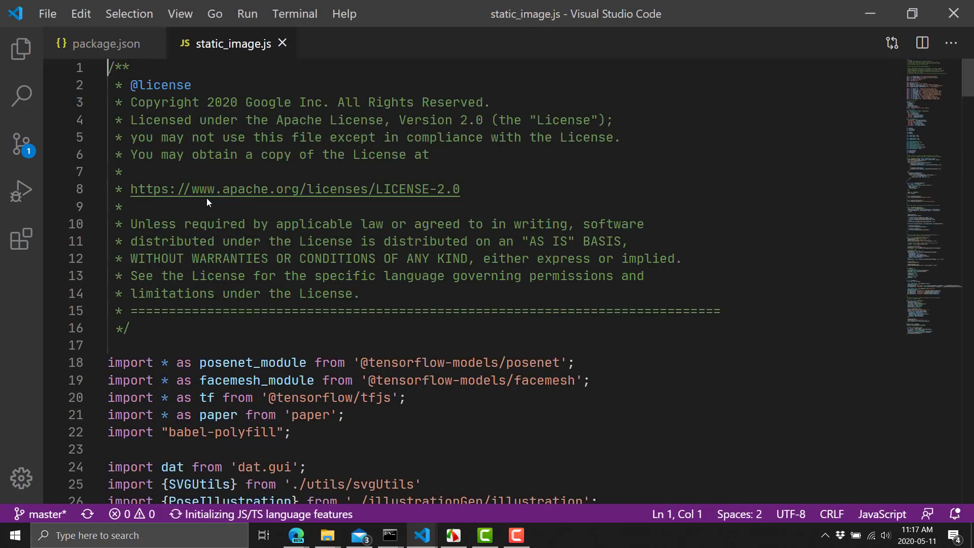
scroll(down, 3)
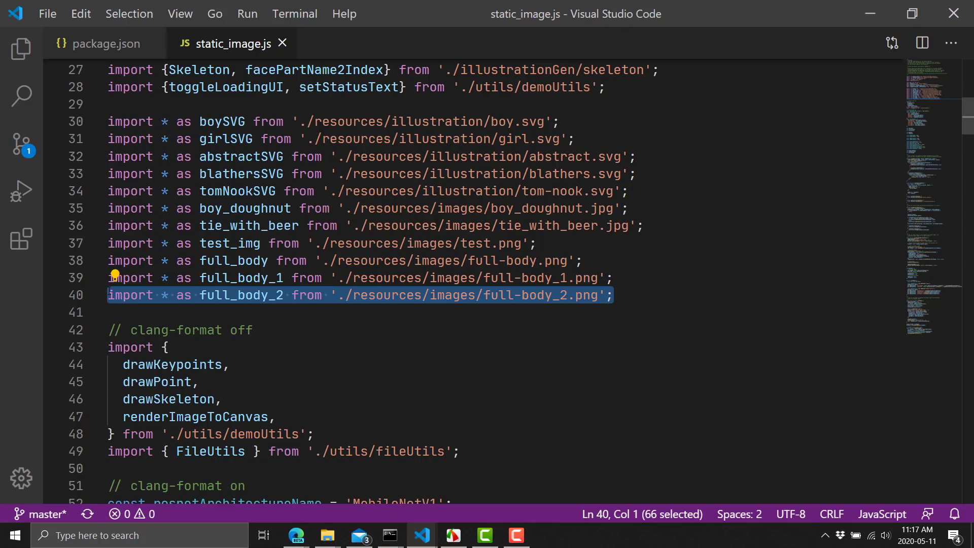
scroll(down, 3)
text('full_body_2': full_body_2.default,)
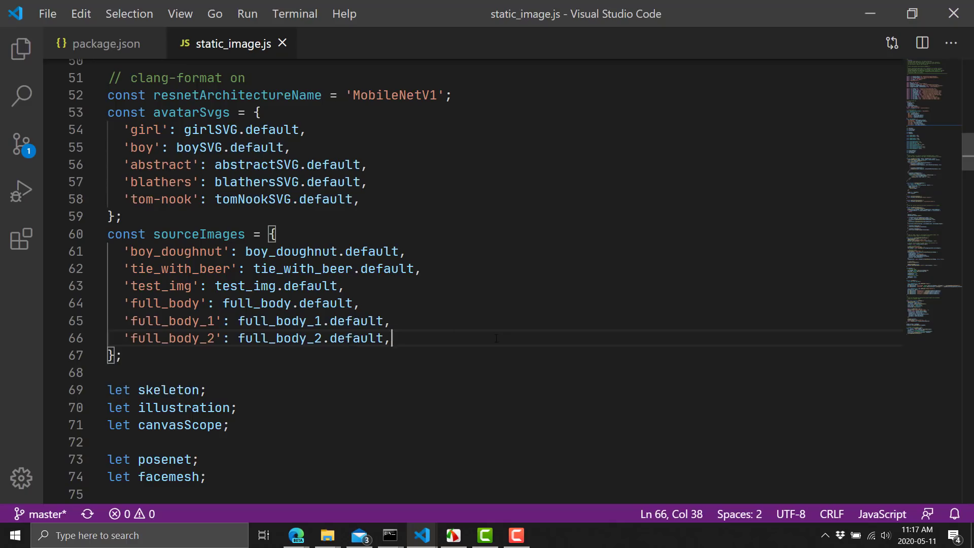
key(alt+tab)
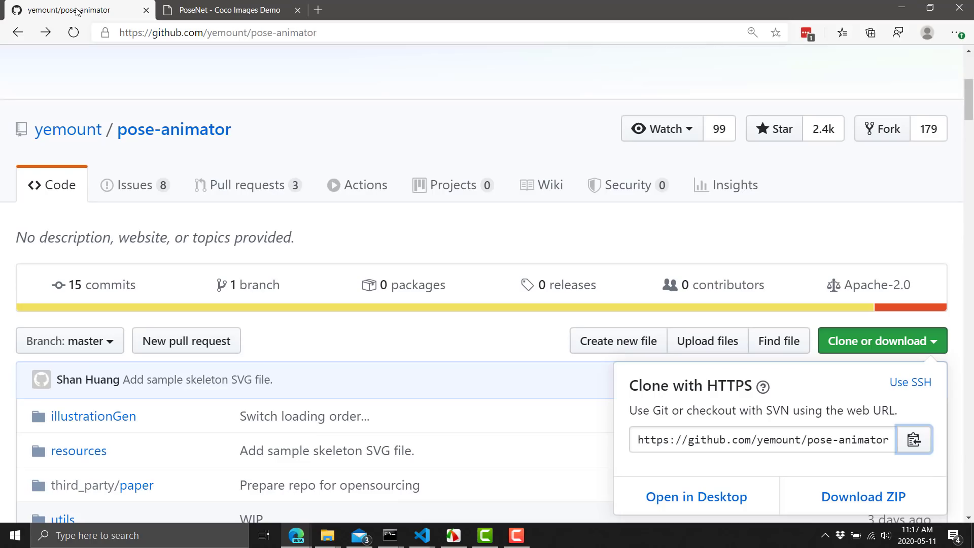
Scroll the pose-animator README down to the 'Animate your own design' section.
scroll(down, 3)
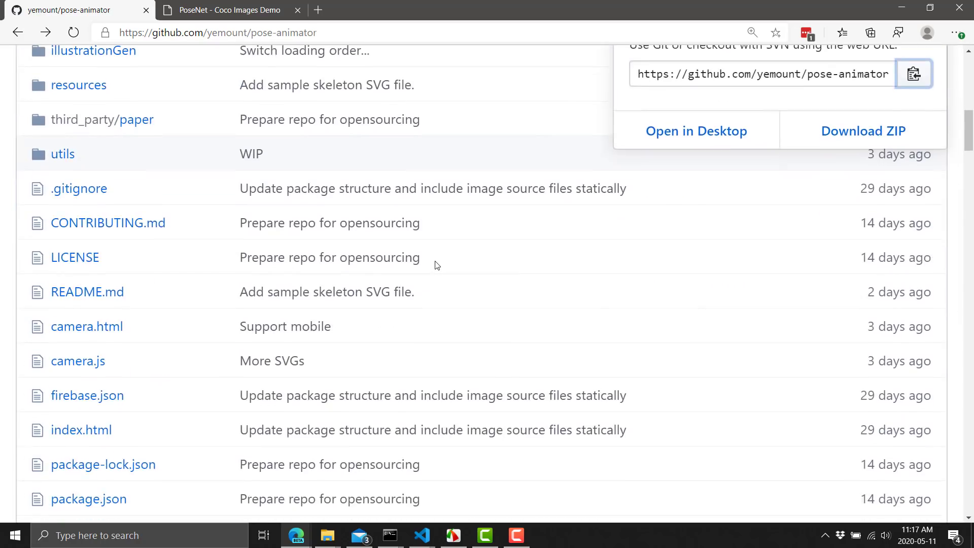
scroll(up, 3)
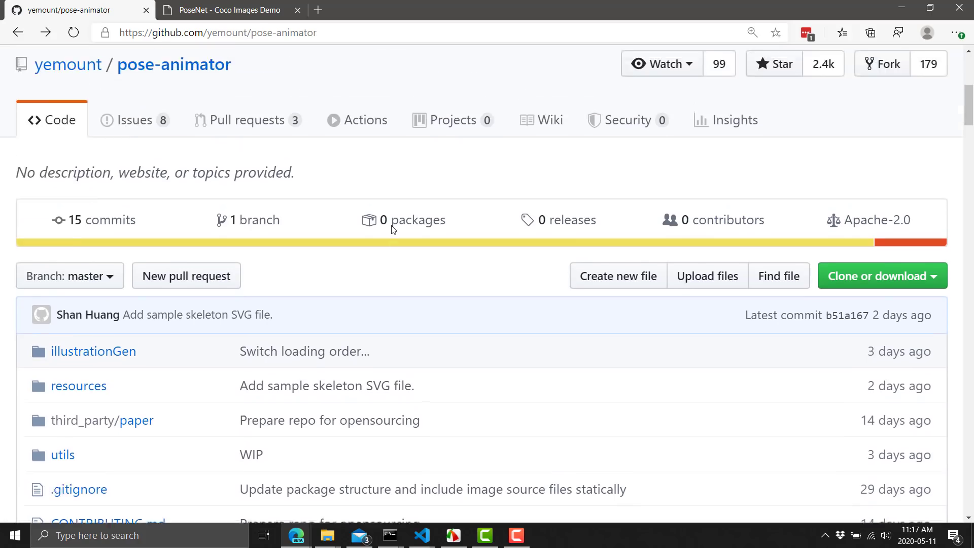
scroll(down, 3)
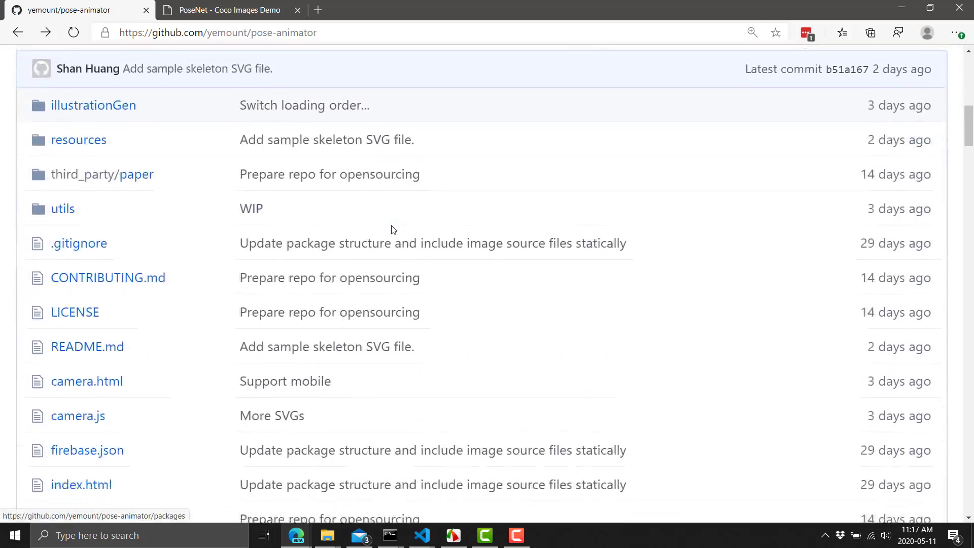
scroll(down, 3)
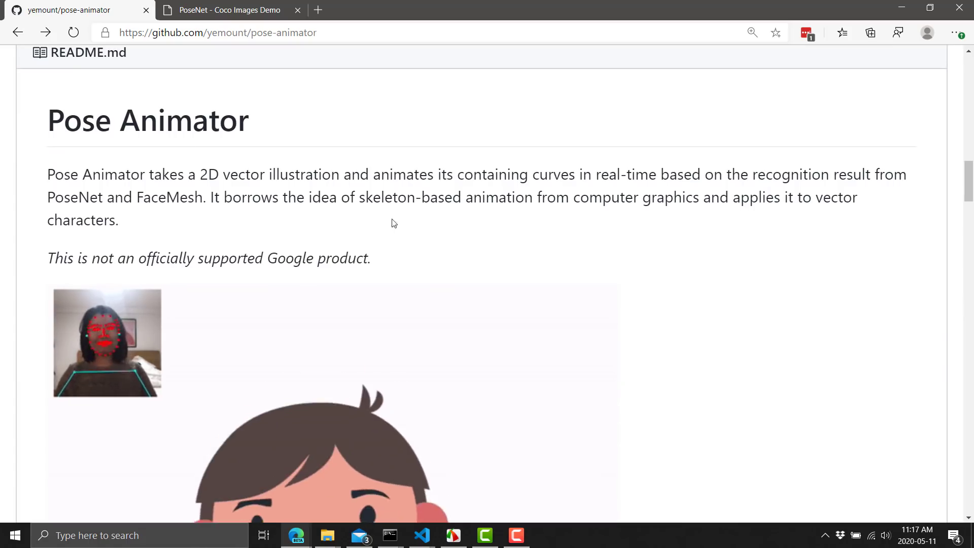
scroll(down, 3)
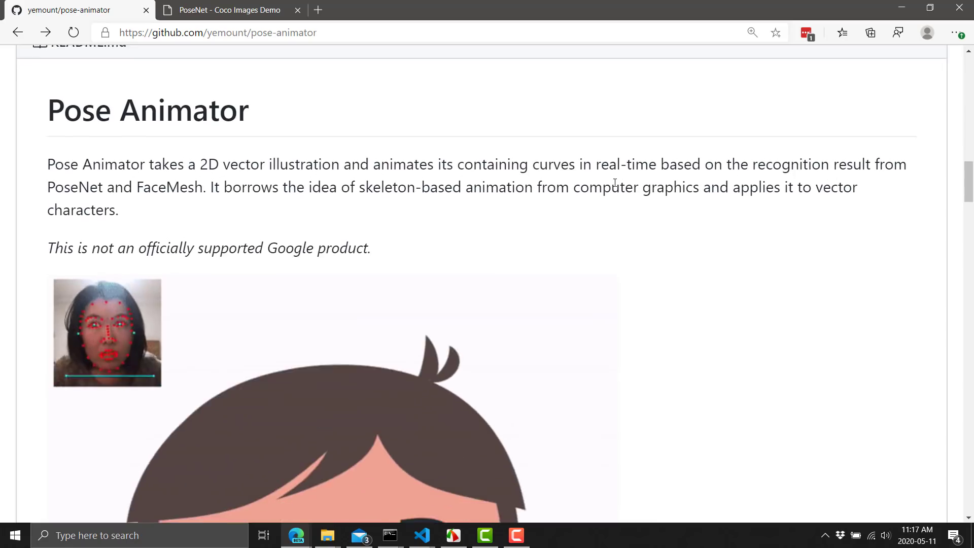
scroll(down, 3)
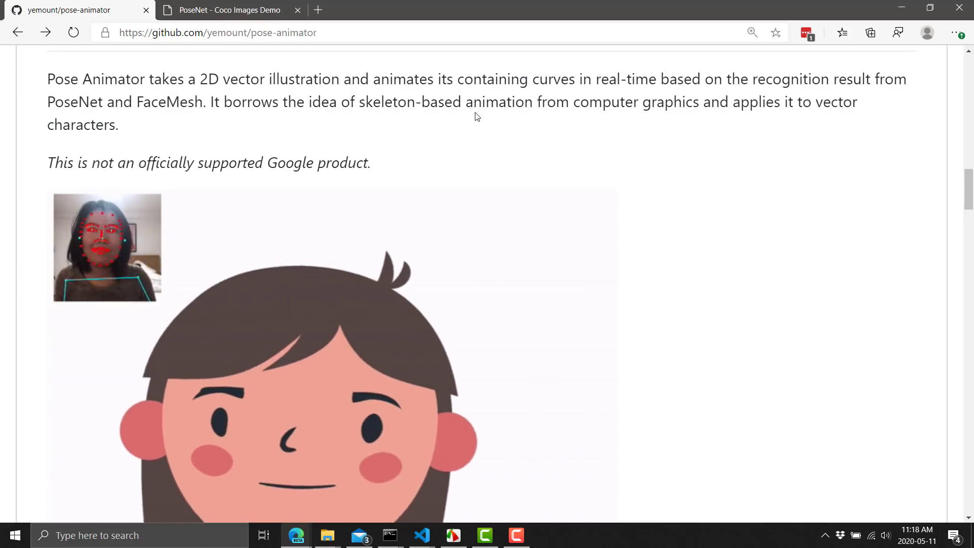
scroll(down, 3)
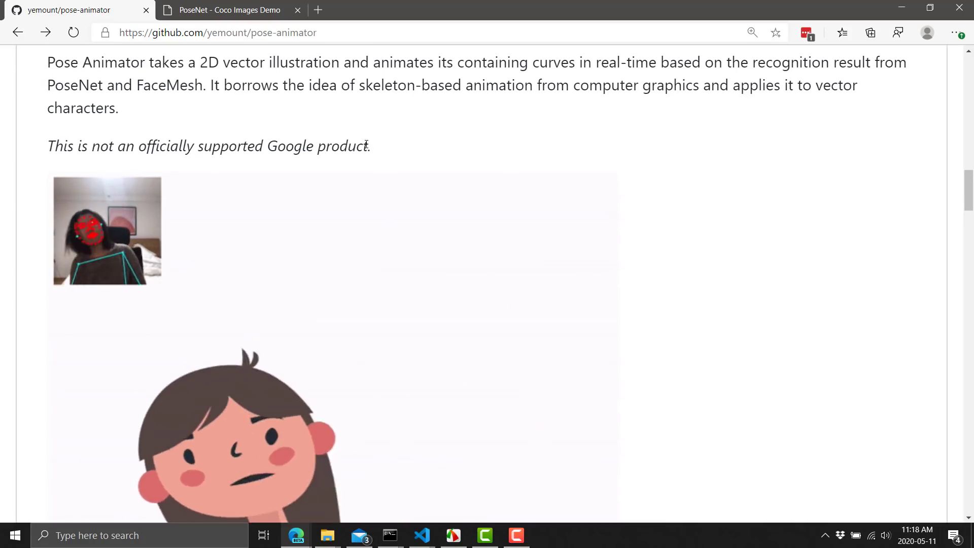
scroll(down, 3)
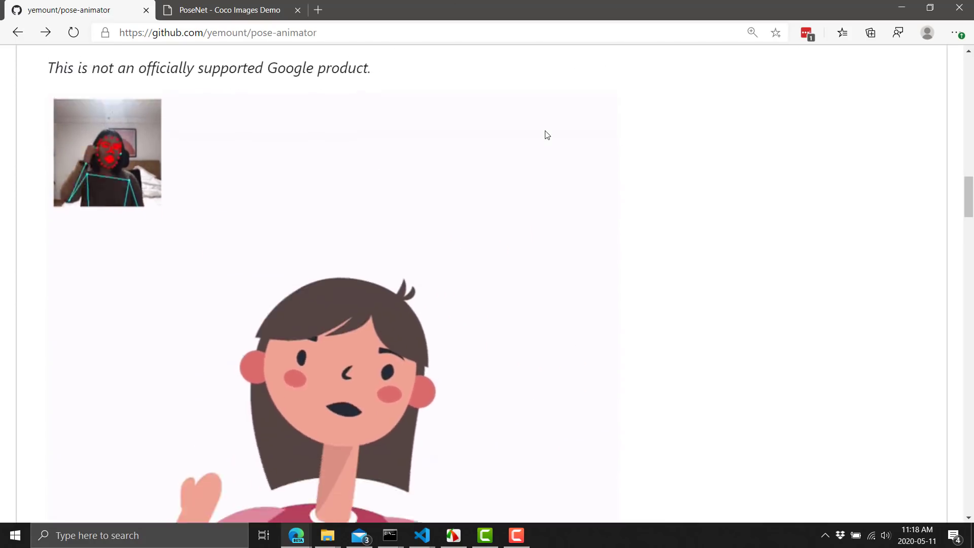
scroll(down, 3)
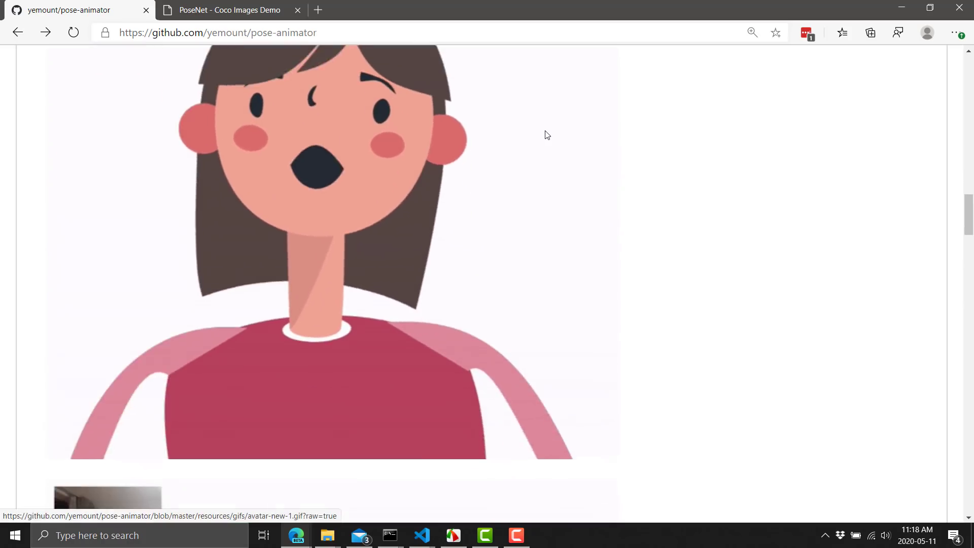
scroll(down, 3)
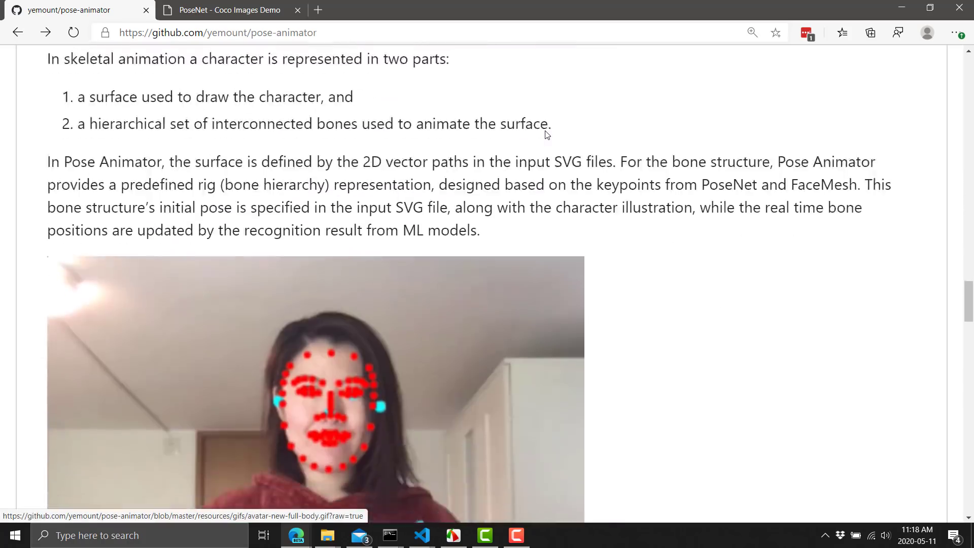
scroll(down, 3)
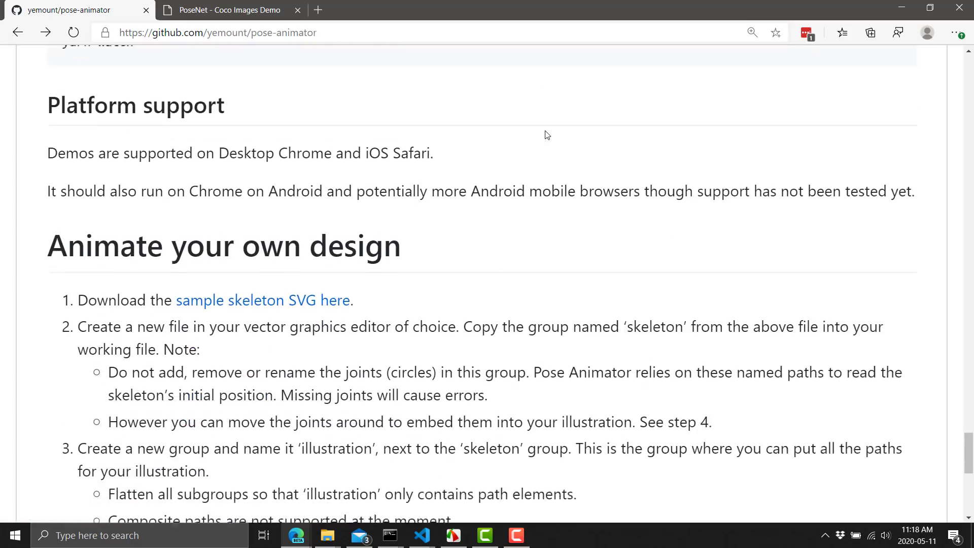
scroll(down, 3)
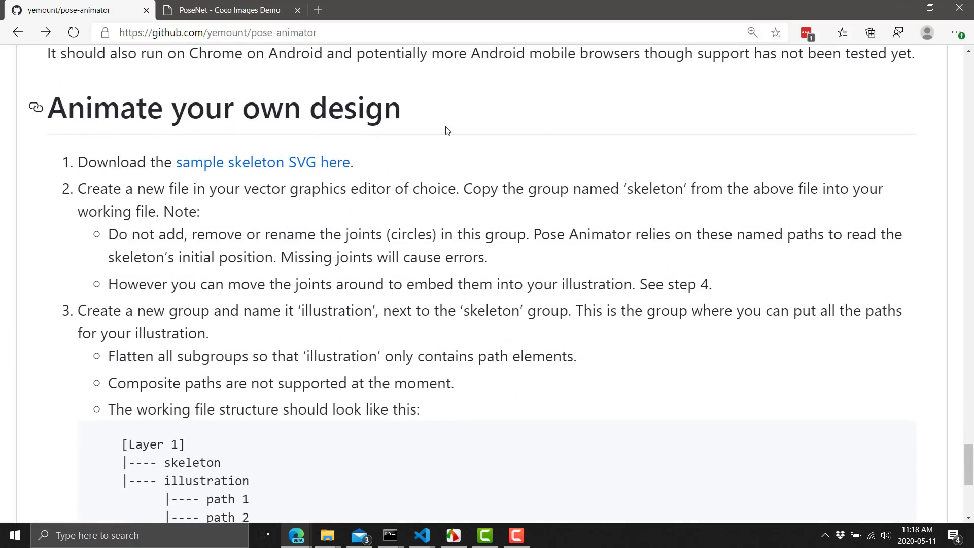
scroll(down, 3)
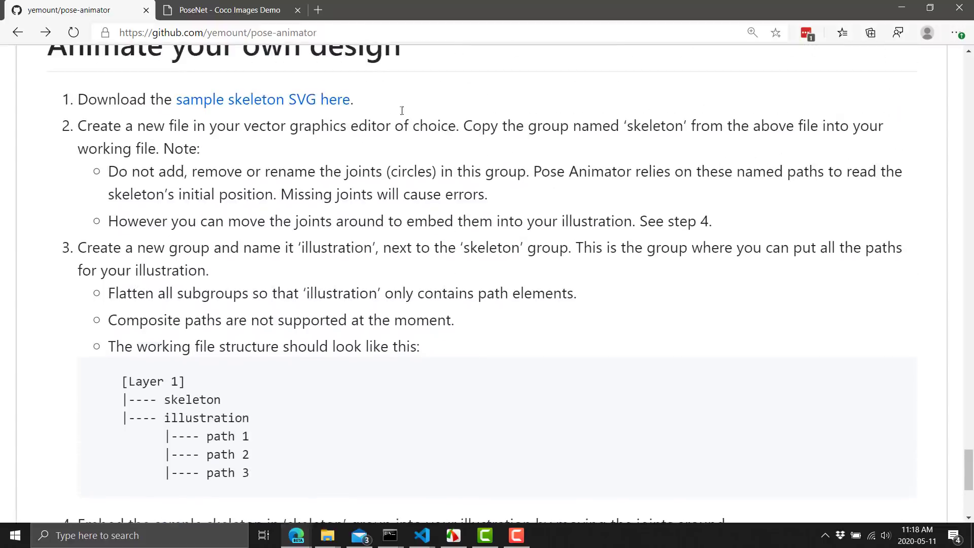
scroll(down, 3)
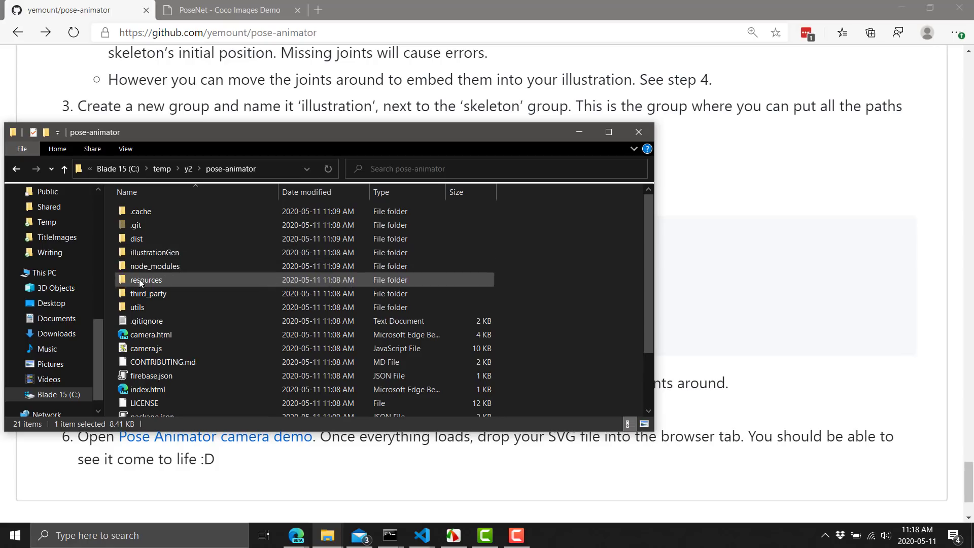
Browse to resources\samples and open skeleton.svg with Affinity Designer.
double_click(146, 279)
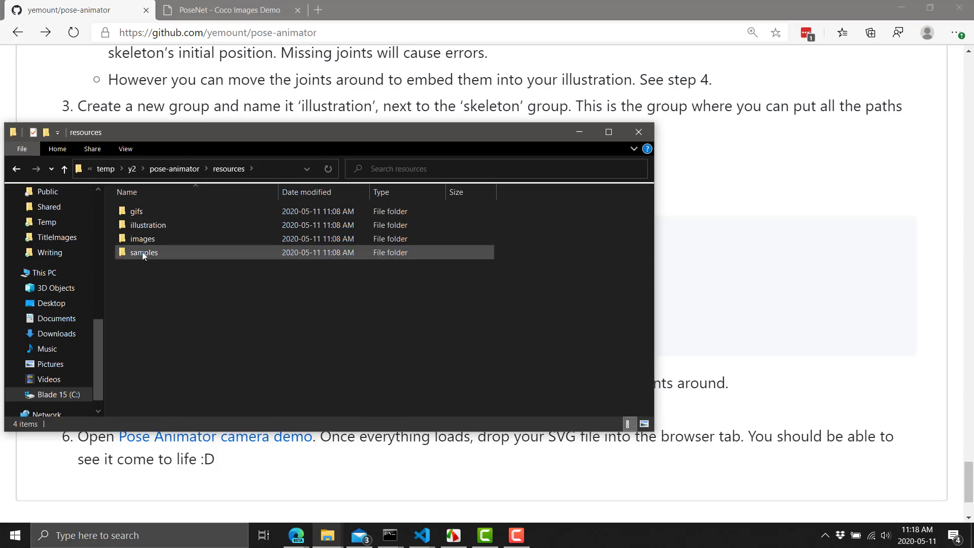
double_click(143, 252)
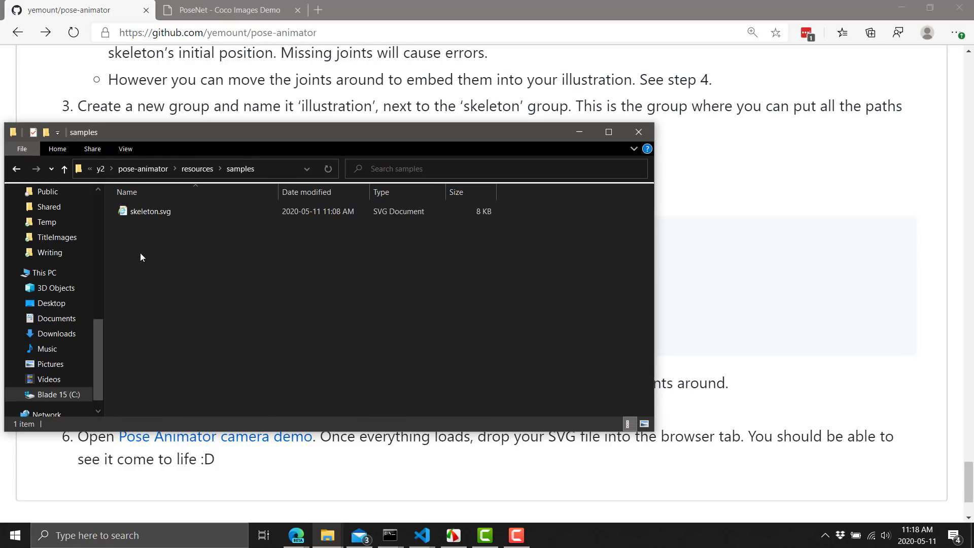
right_click(150, 211)
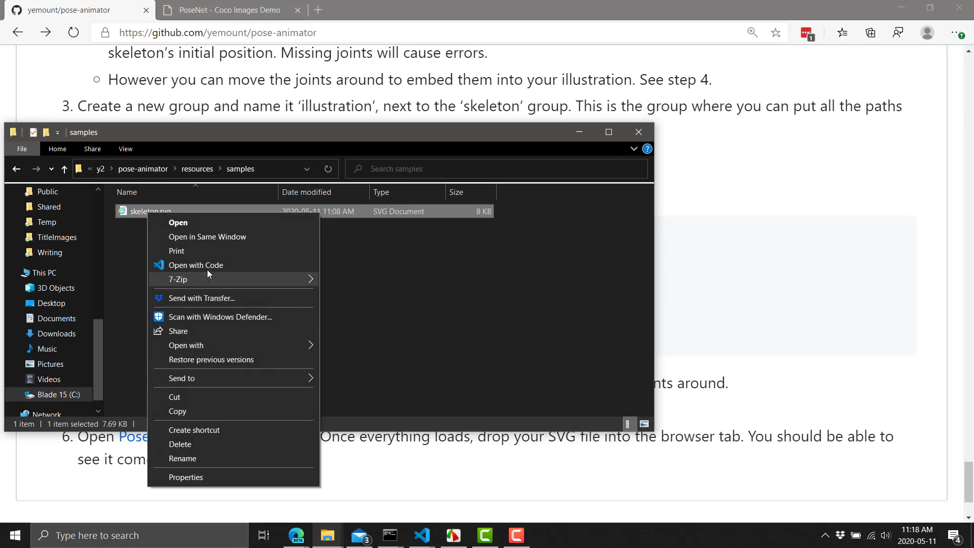
mouse_move(224, 318)
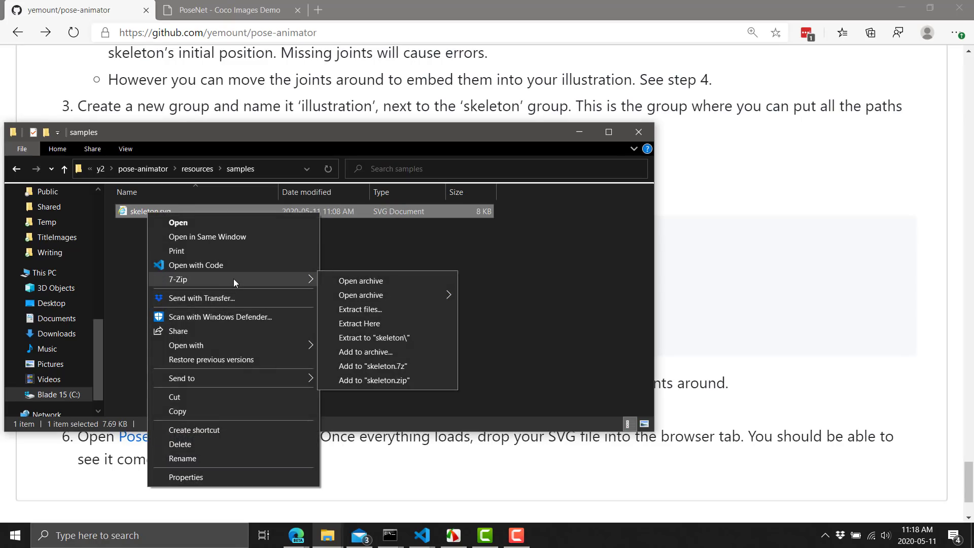
mouse_move(326, 348)
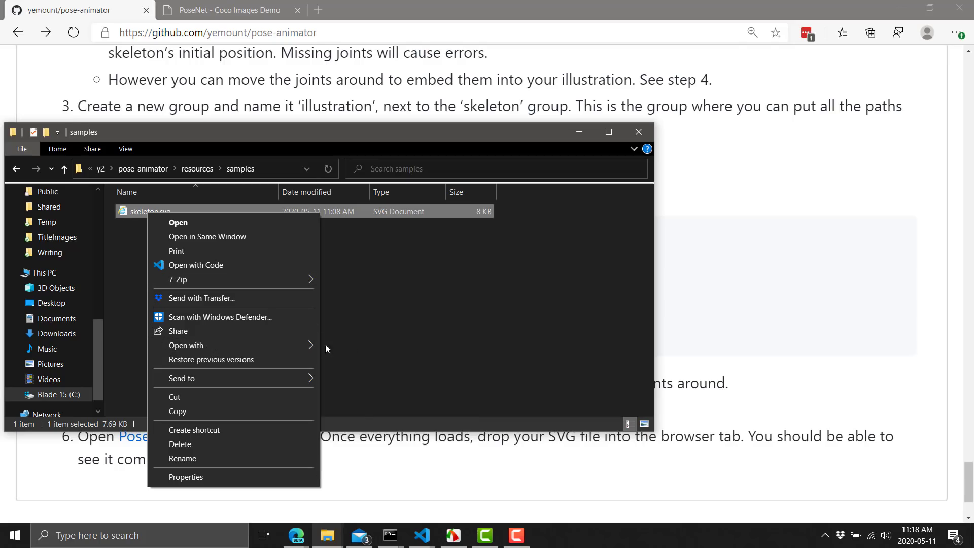
click(373, 355)
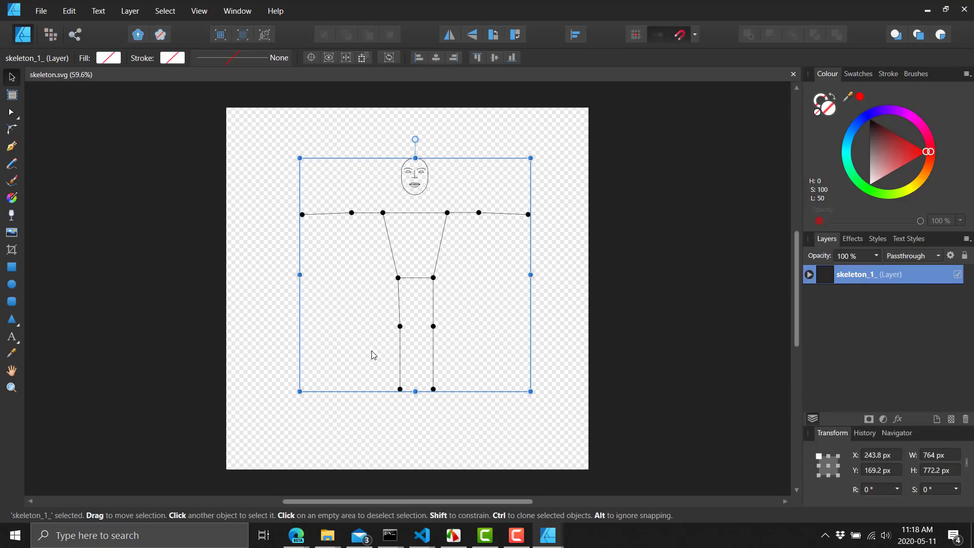
mouse_move(795, 305)
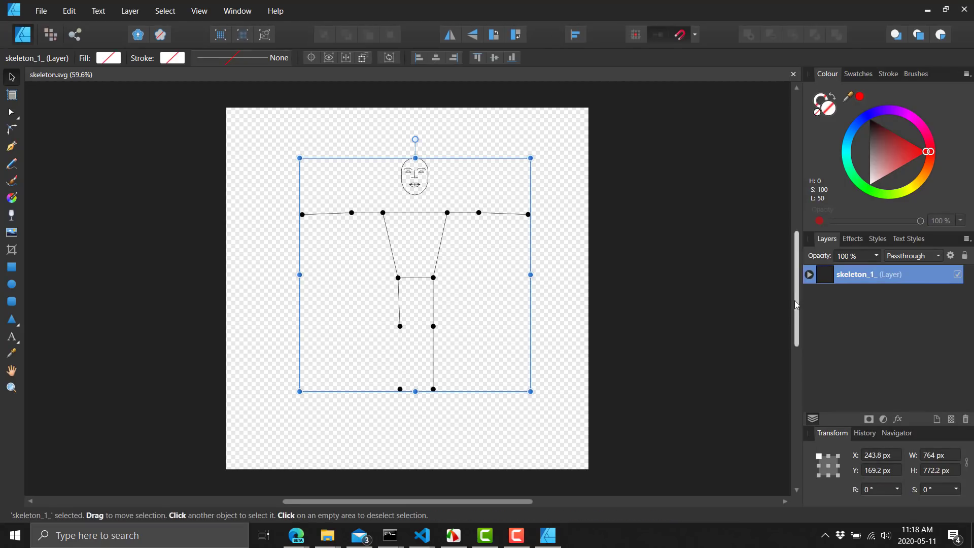
Expand the skeleton_1_ layer in the Layers panel to list its curves.
click(809, 275)
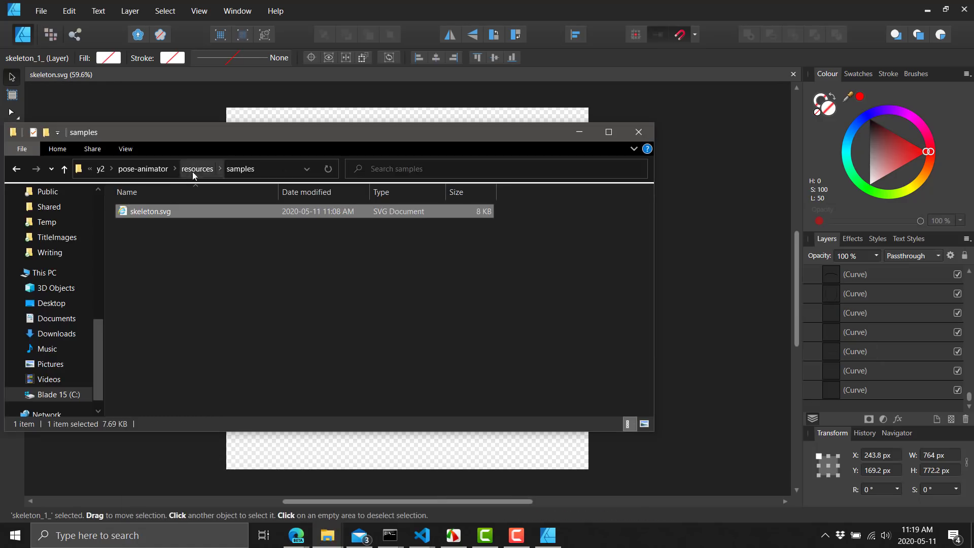
Go back to resources, enter the illustration folder, and open blathers.svg with Affinity Designer.
click(197, 169)
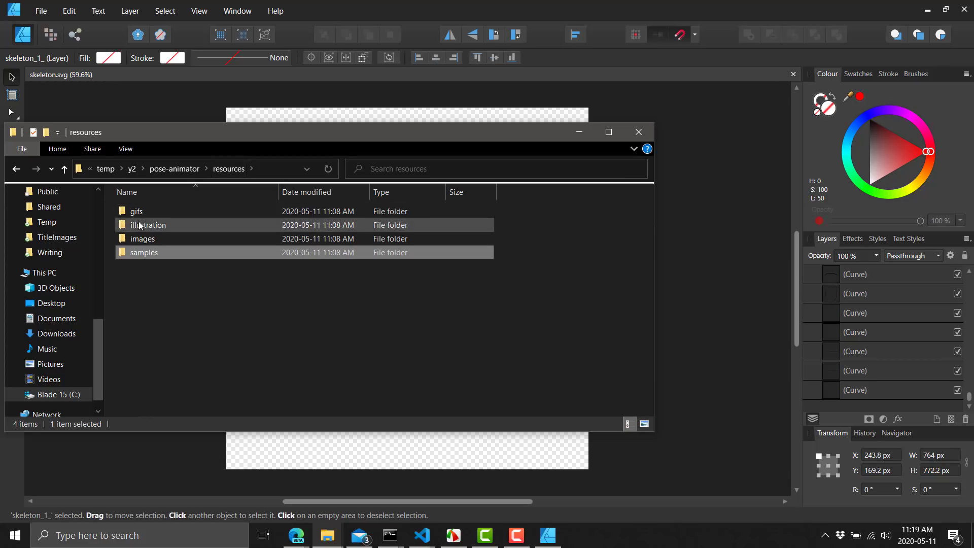
double_click(147, 225)
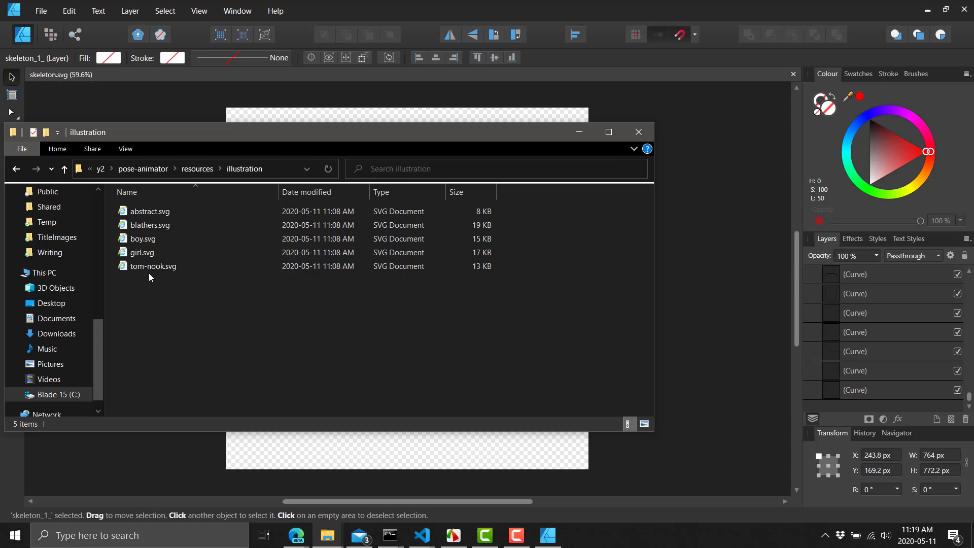
click(152, 267)
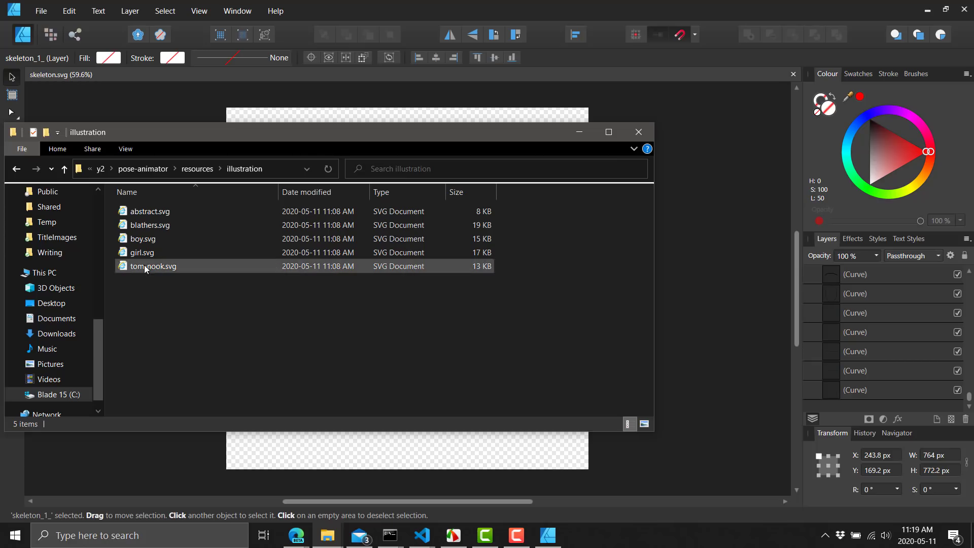
click(150, 225)
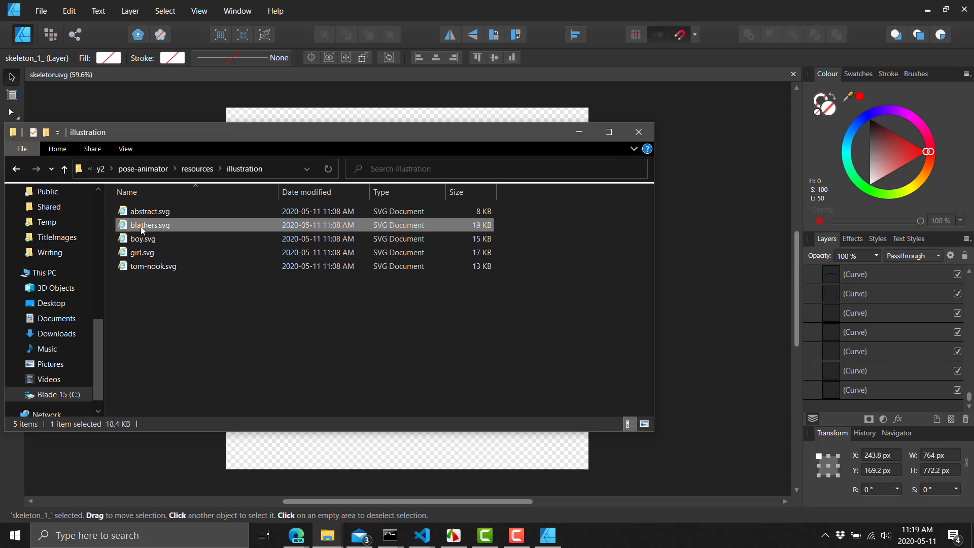
right_click(143, 225)
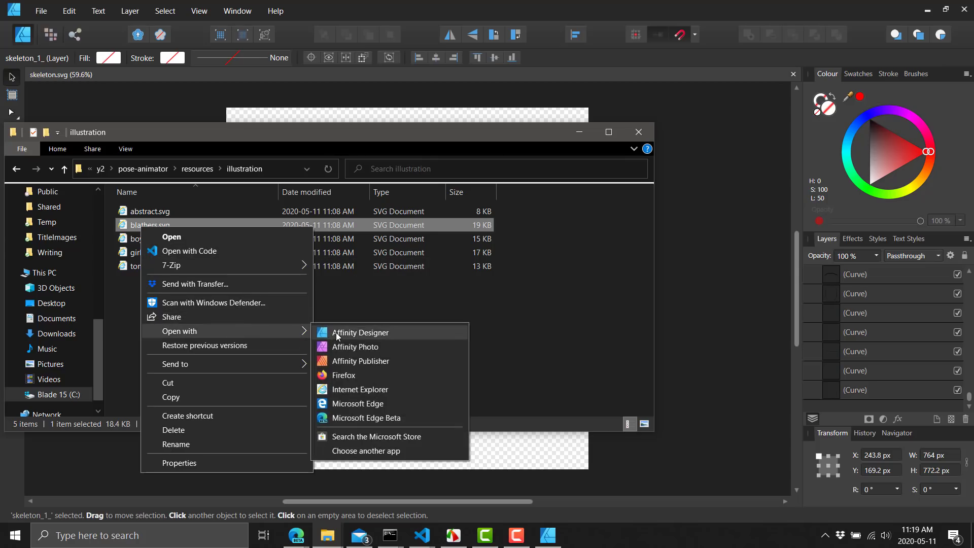
click(360, 332)
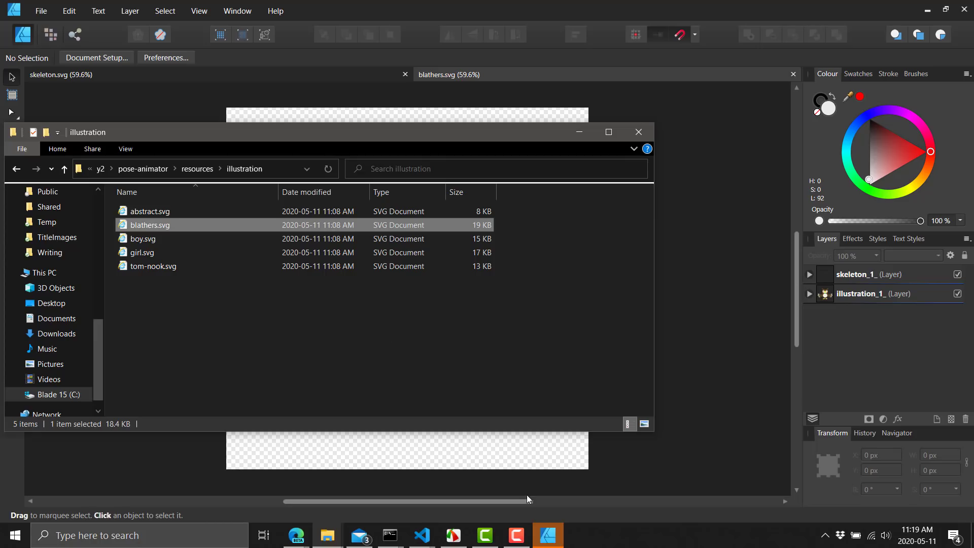
Focus the Blathers drawing and expand its skeleton_1_ and illustration_1_ layers.
click(638, 132)
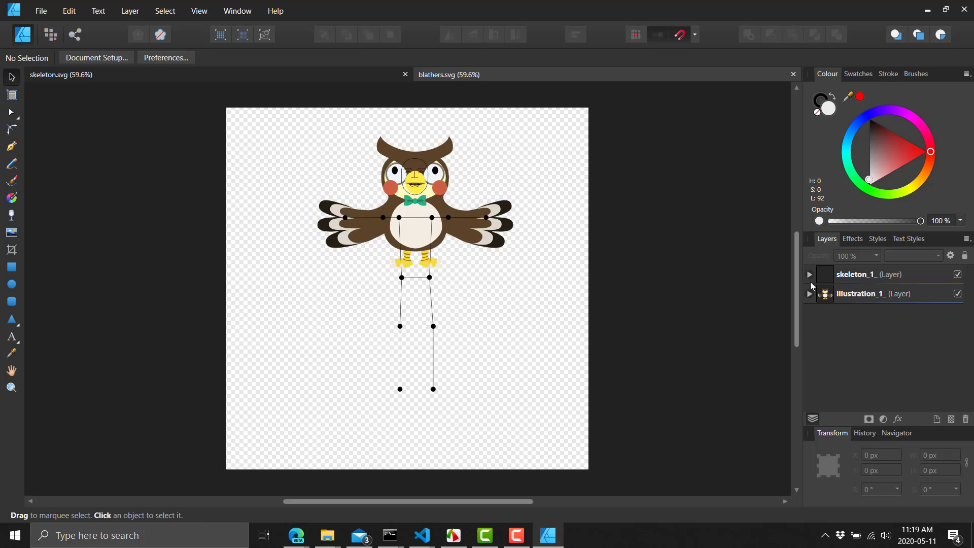
click(809, 293)
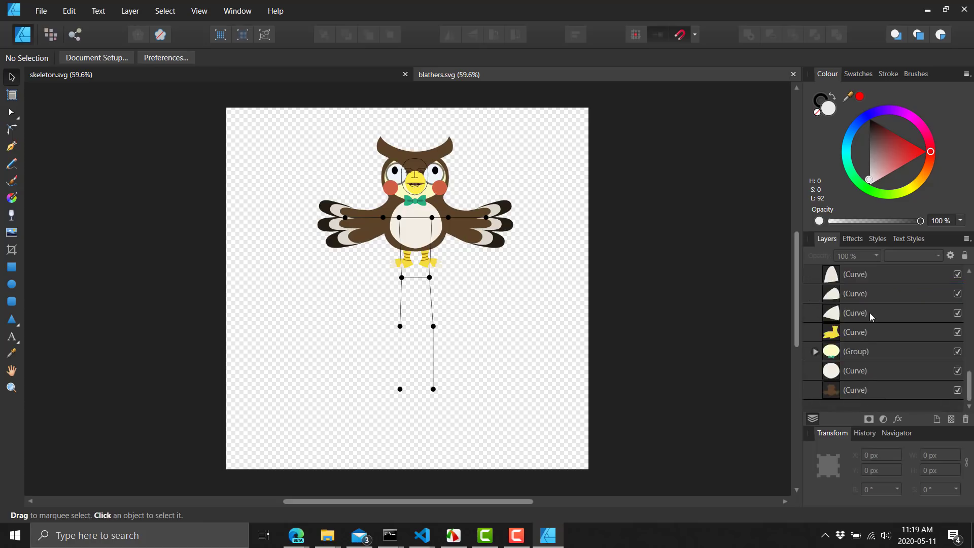
mouse_move(873, 333)
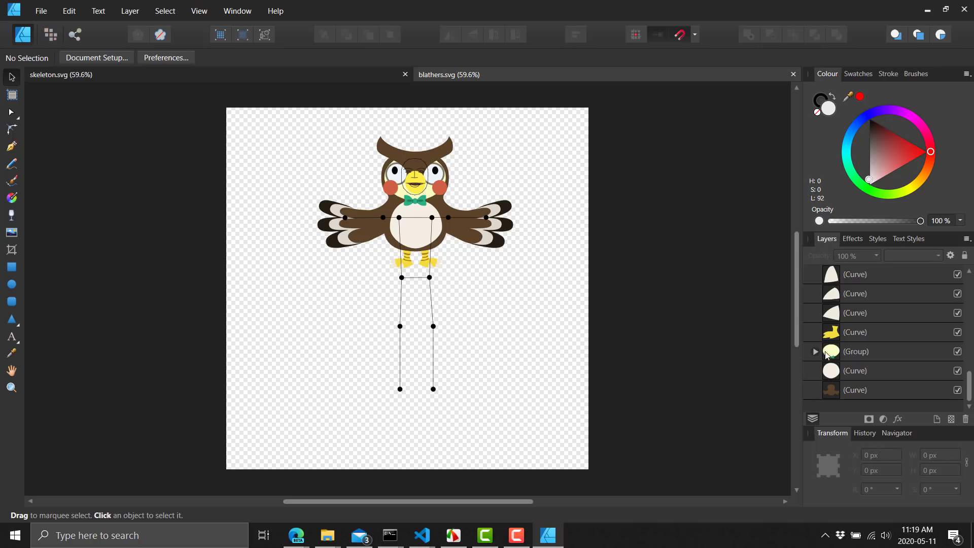
click(814, 352)
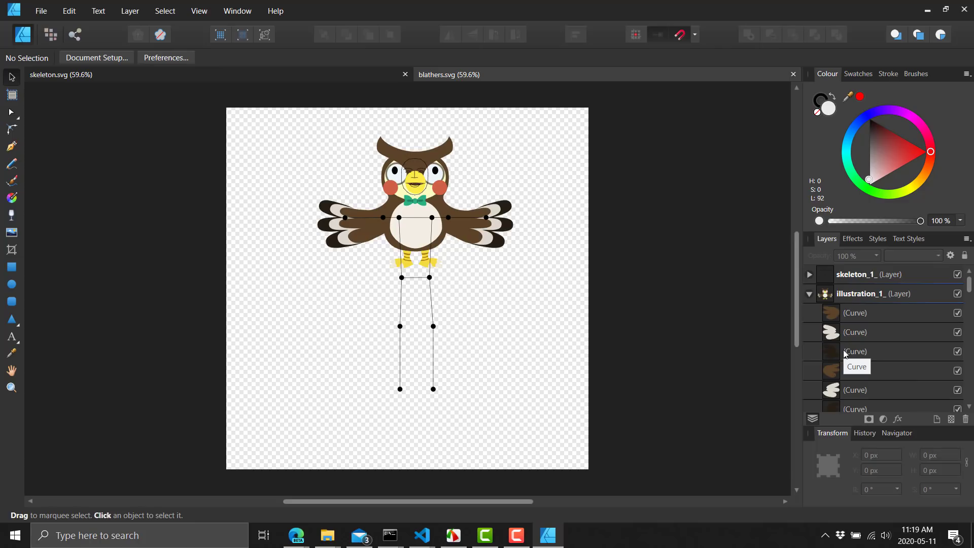
mouse_move(579, 530)
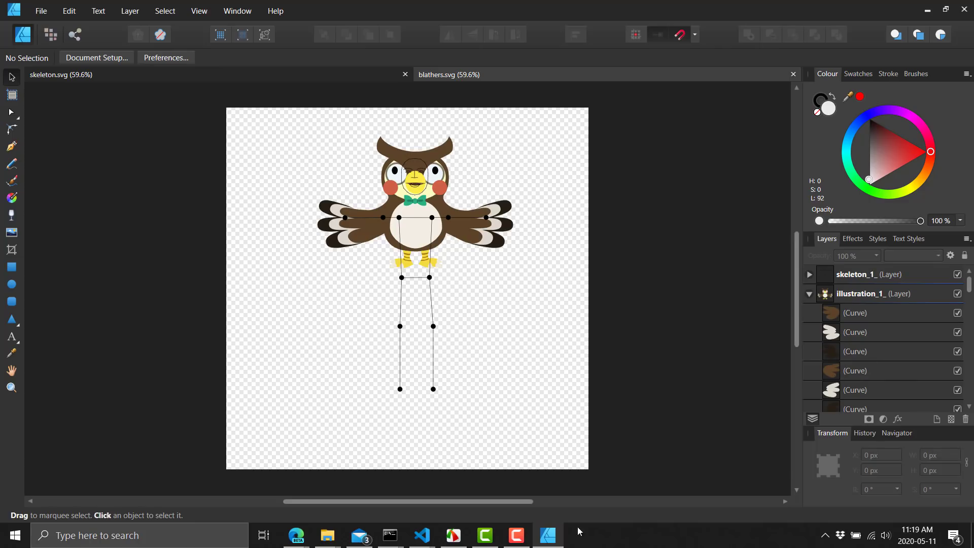
mouse_move(421, 535)
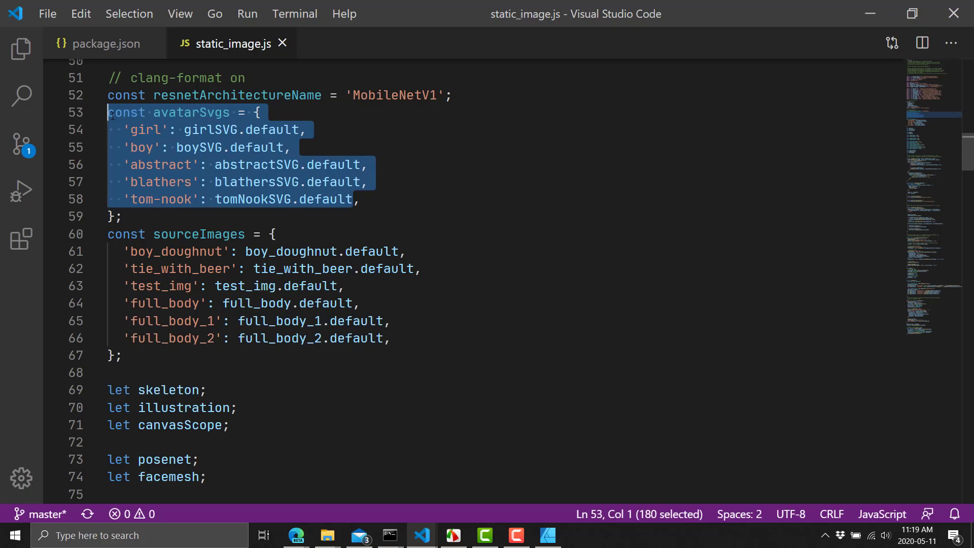
From the pose-animator root folder, open camera.js with Visual Studio Code.
click(547, 534)
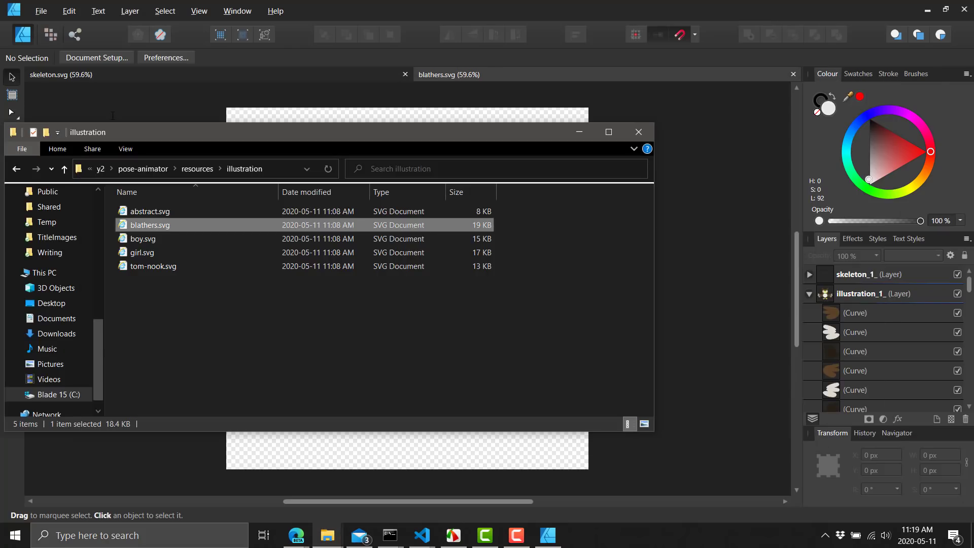
click(422, 535)
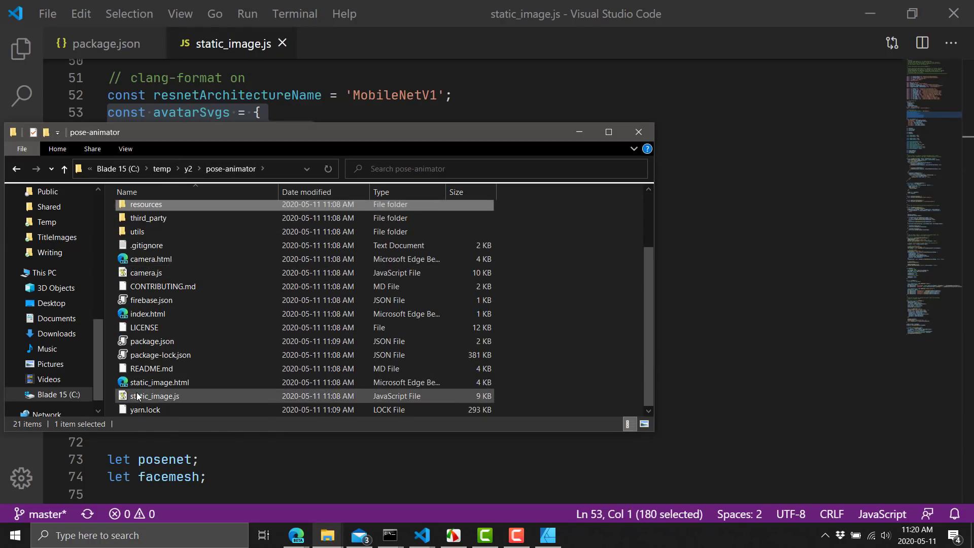
mouse_move(146, 272)
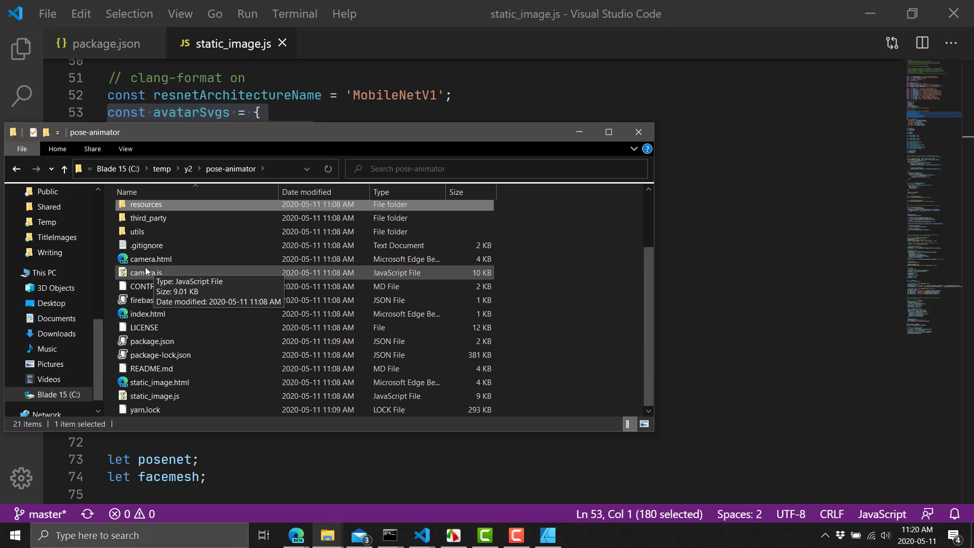
right_click(146, 273)
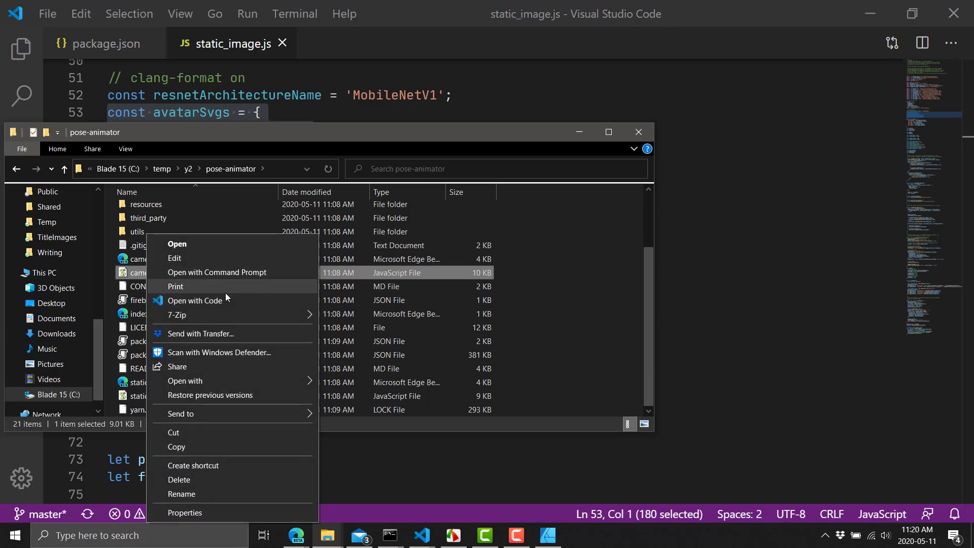
click(195, 300)
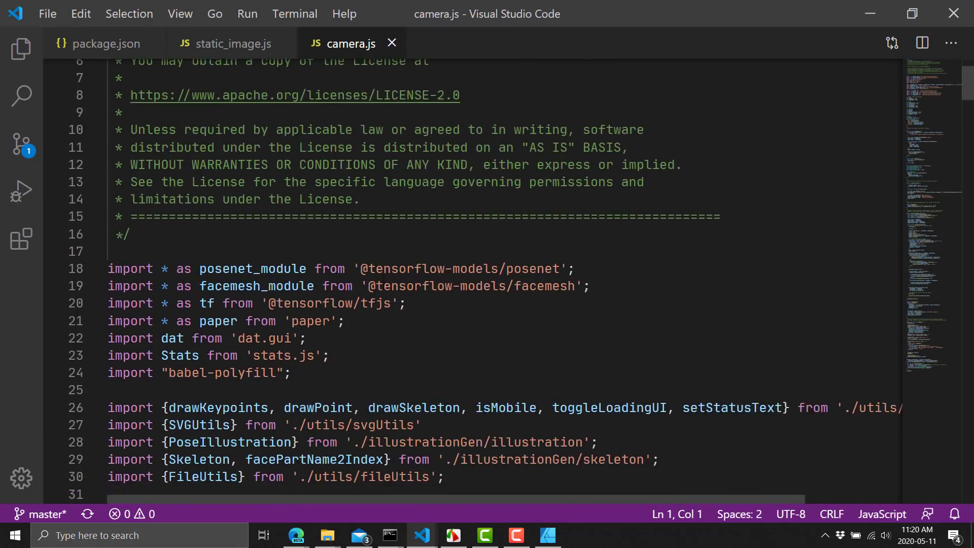
Scroll camera.js to its SVG imports, avatarSvgs list and setupCamera function.
scroll(down, 3)
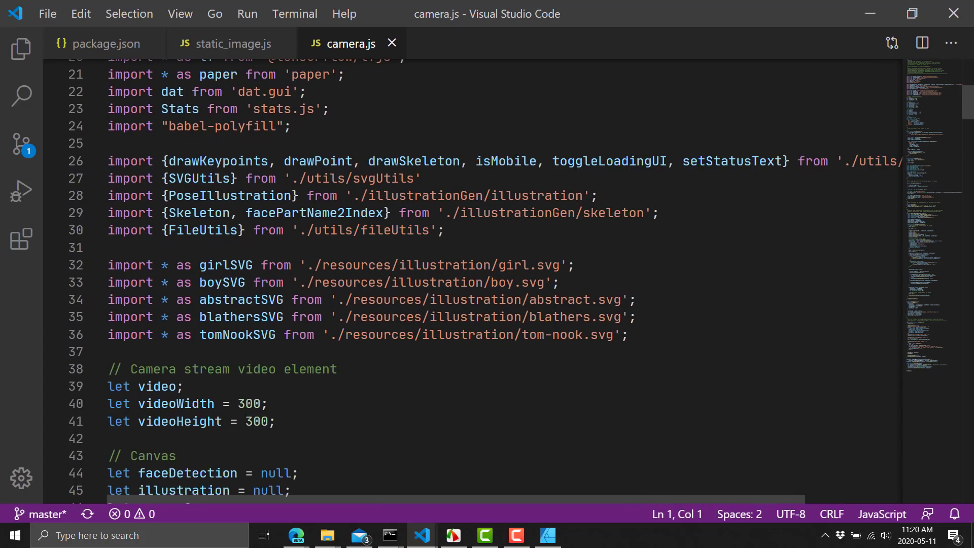
scroll(down, 3)
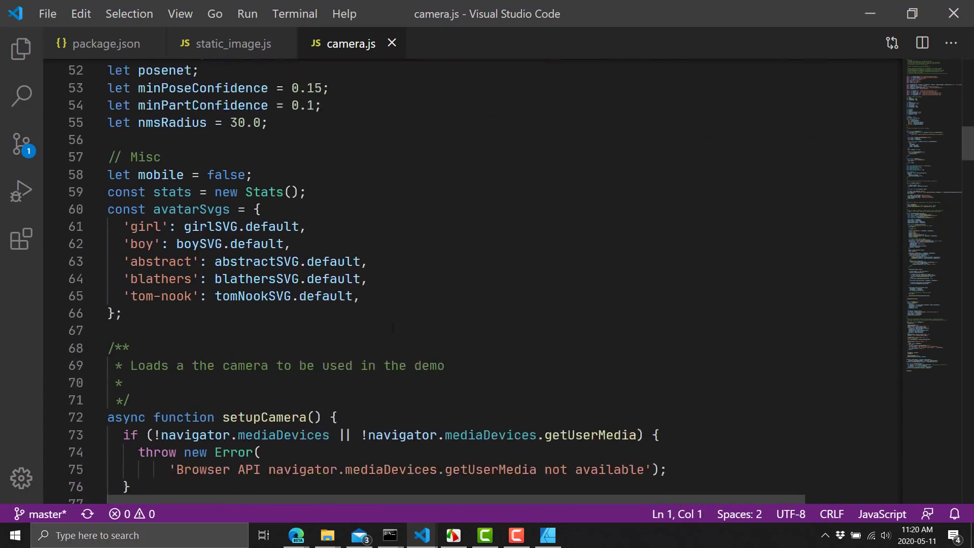
scroll(down, 3)
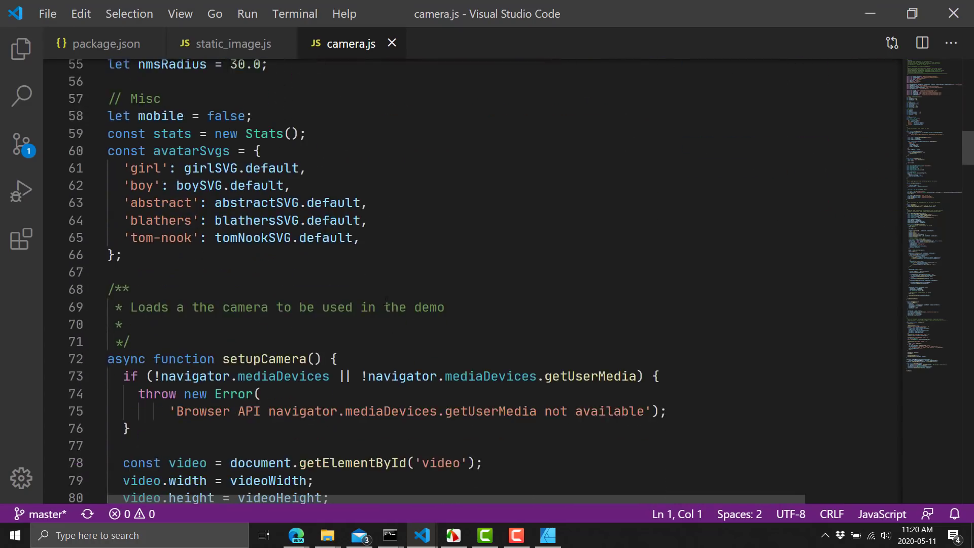